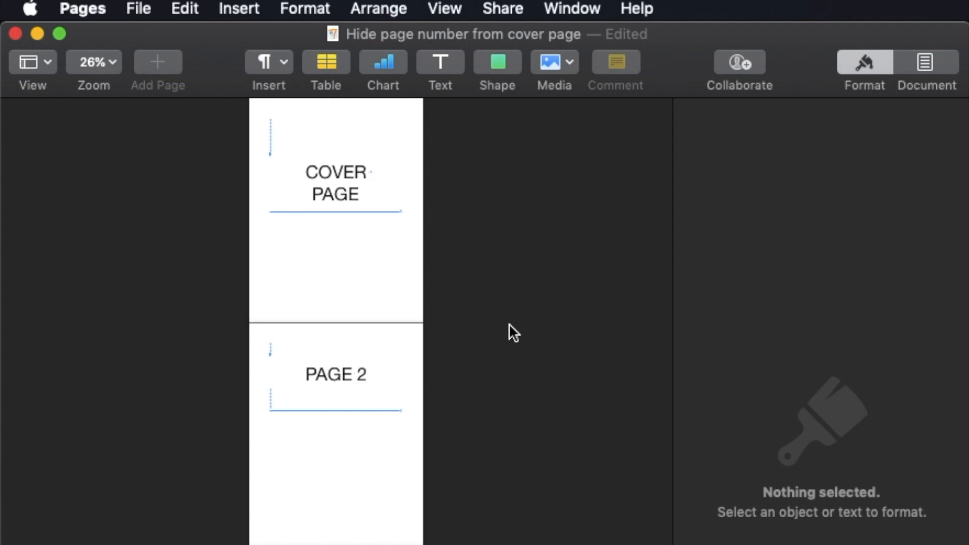
mouse_move(413, 216)
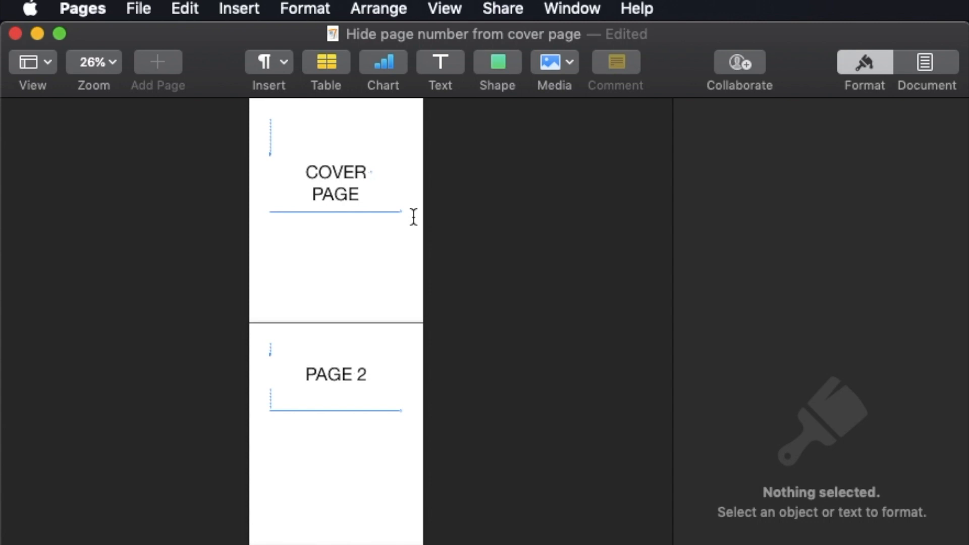
mouse_move(338, 285)
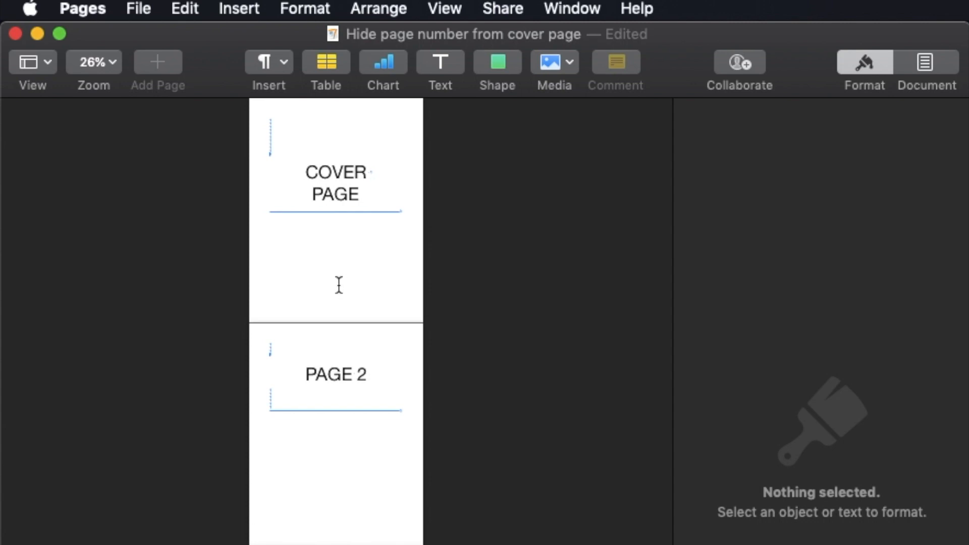
Scroll through the cover page to locate its footer area at the bottom
click(337, 309)
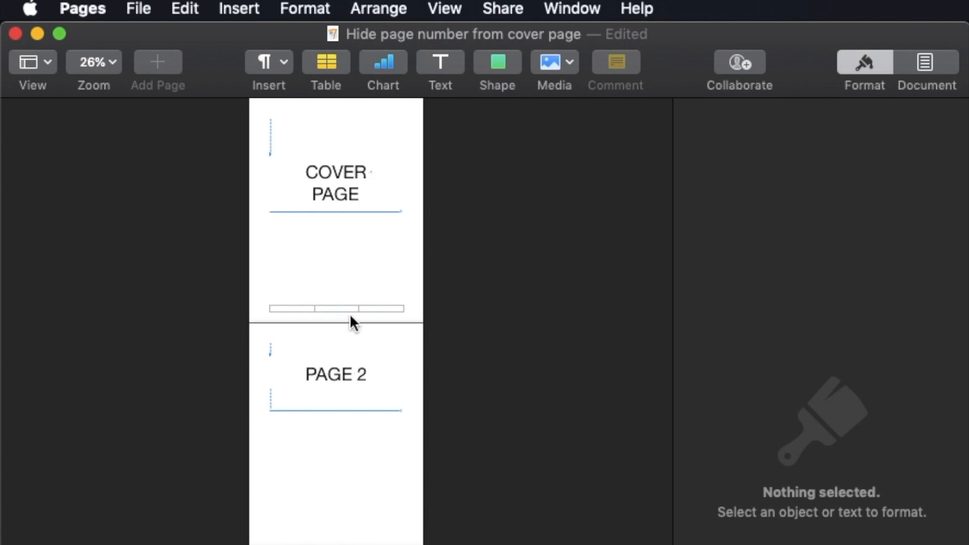
mouse_move(342, 323)
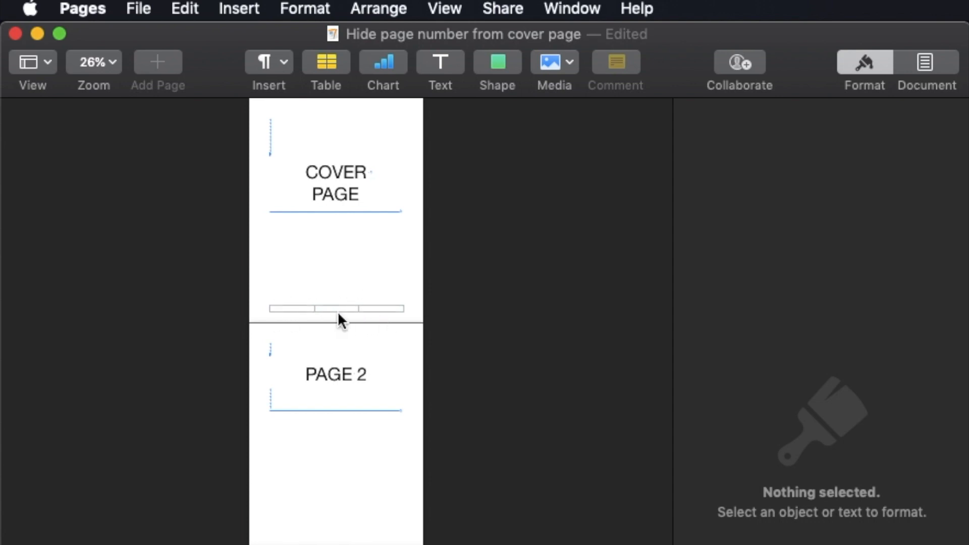
mouse_move(414, 327)
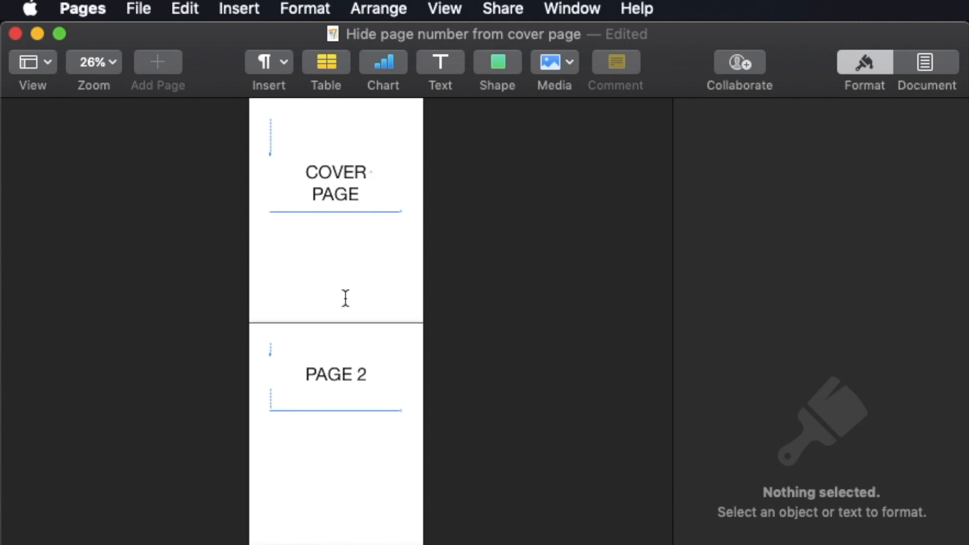
scroll(down, 3)
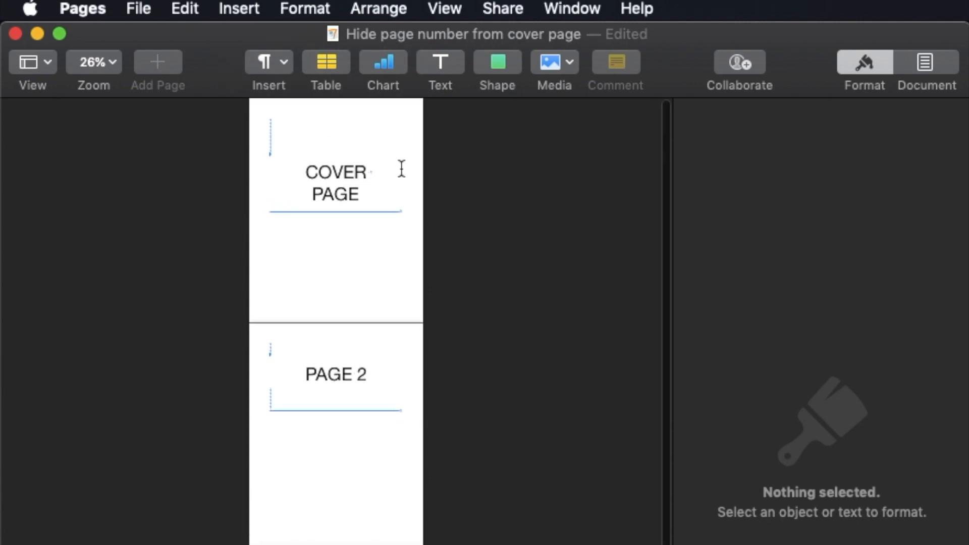
mouse_move(299, 386)
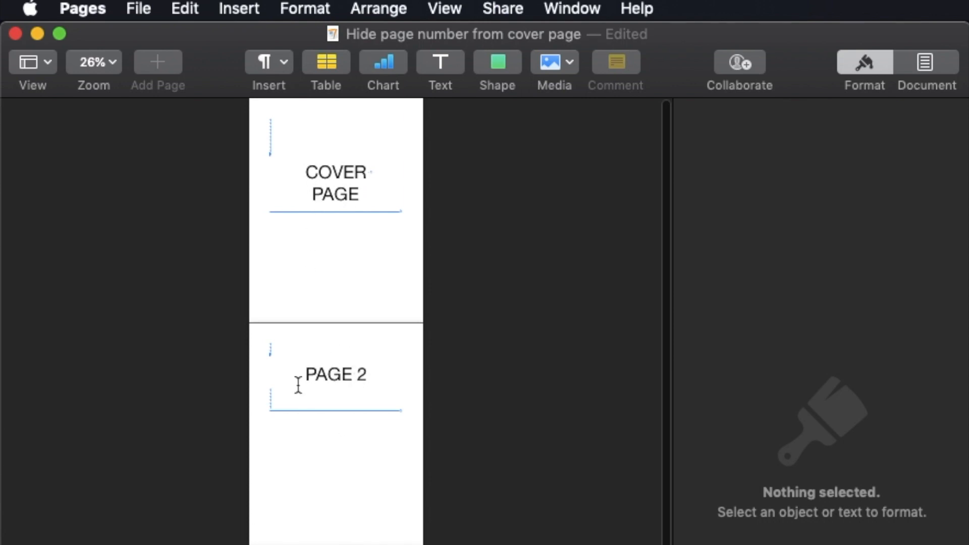
scroll(down, 3)
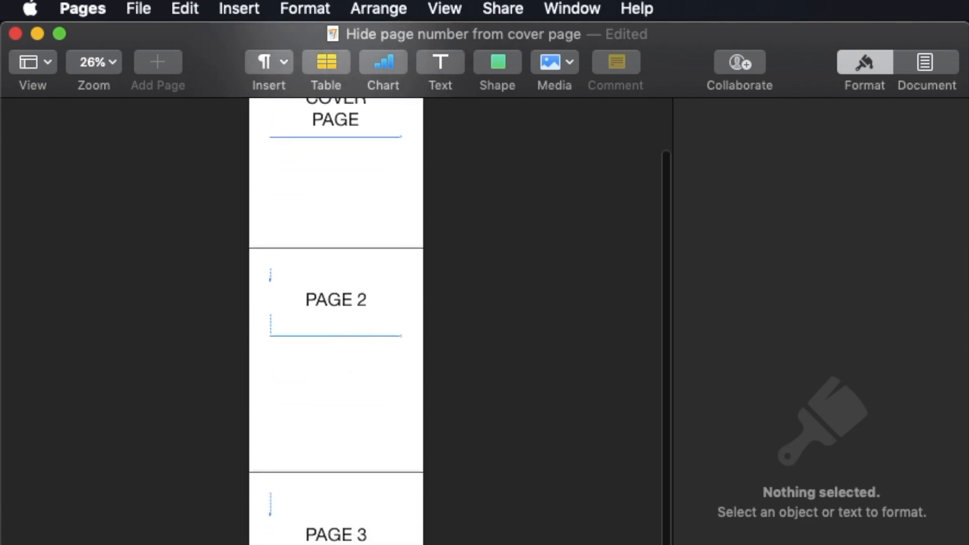
scroll(down, 3)
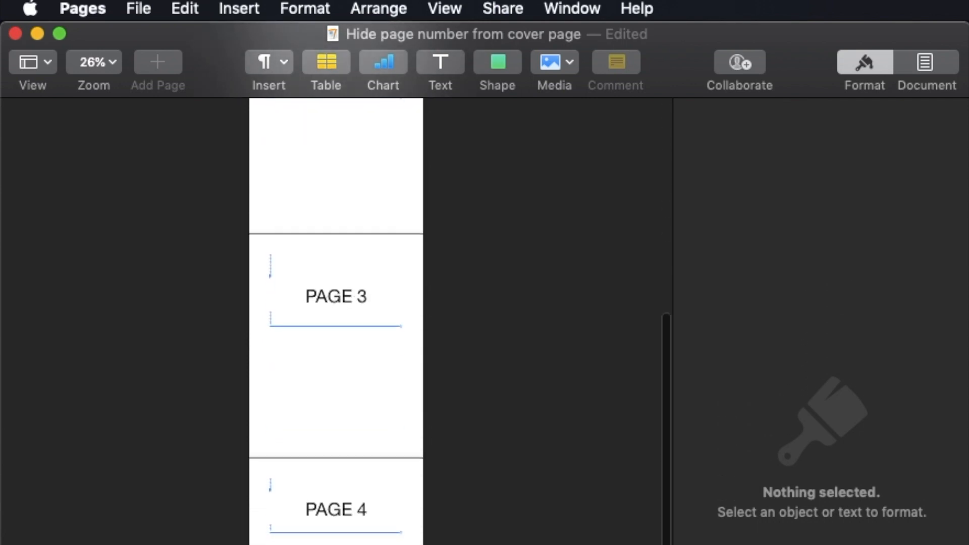
scroll(up, 3)
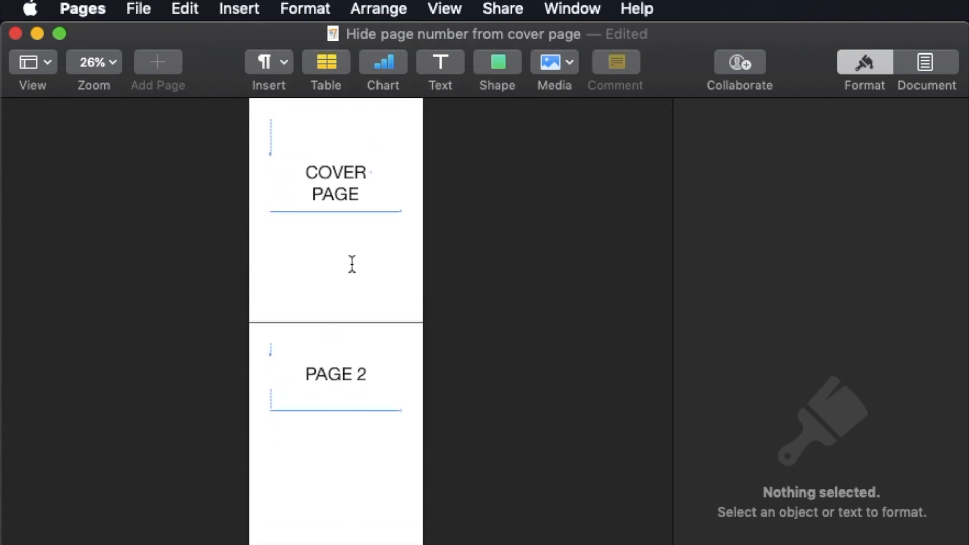
click(335, 336)
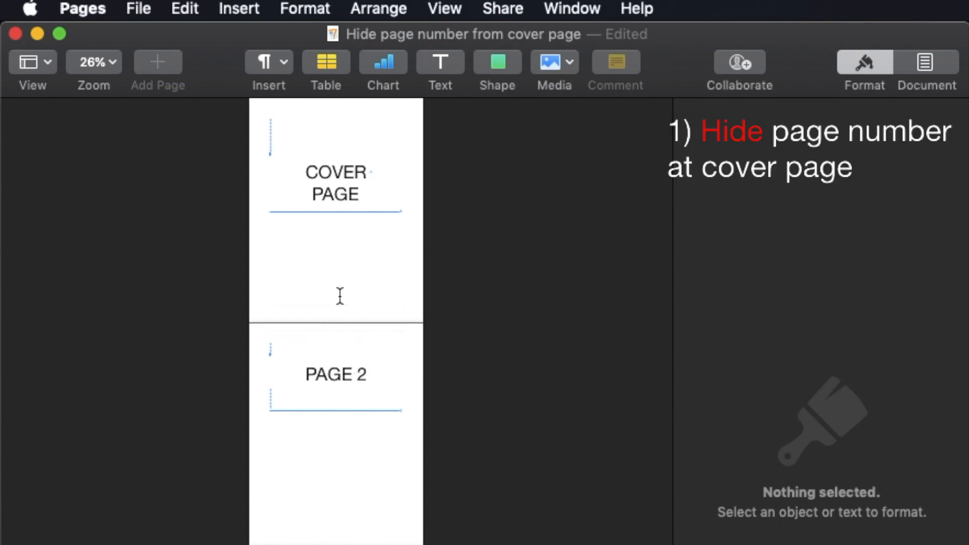
mouse_move(328, 464)
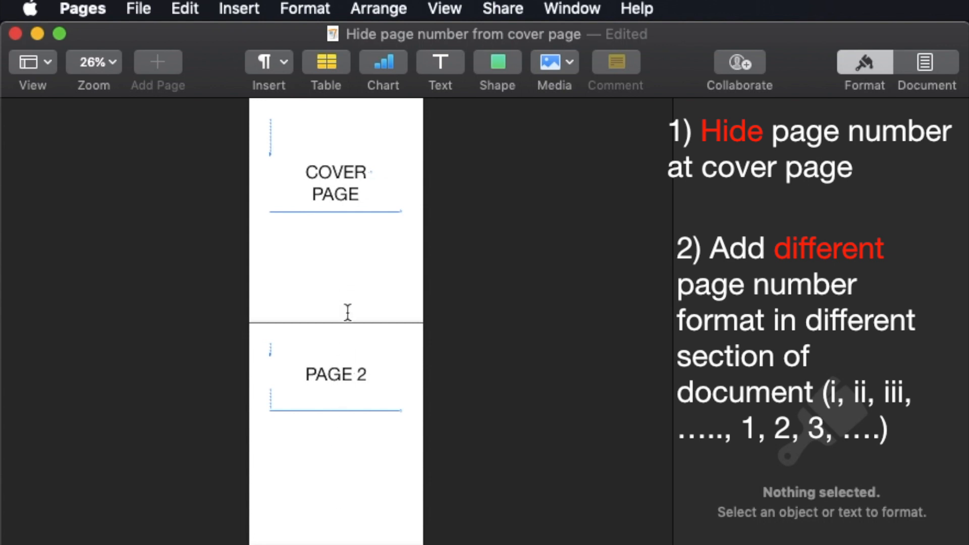
mouse_move(340, 453)
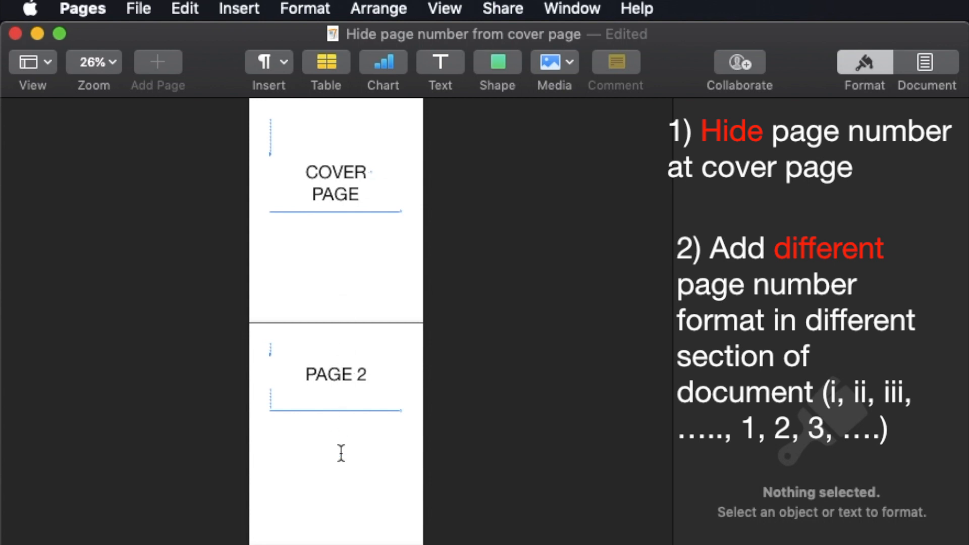
scroll(down, 3)
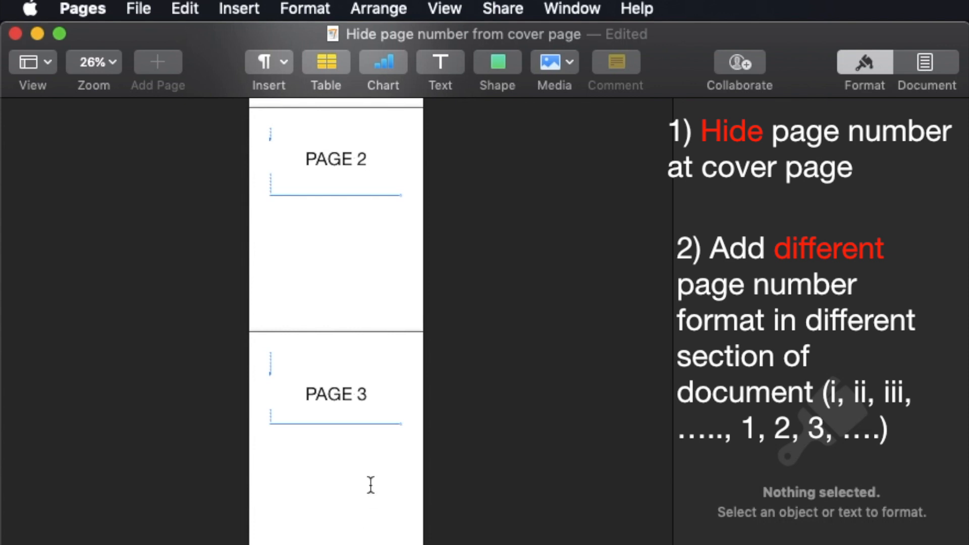
scroll(up, 3)
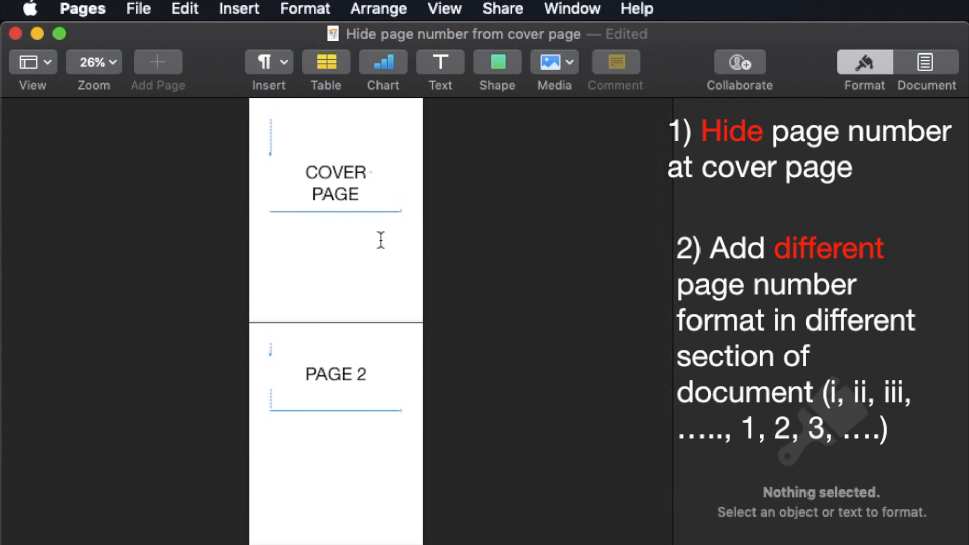
Zoom in on the cover page and bring its three empty footer fields into view
click(336, 309)
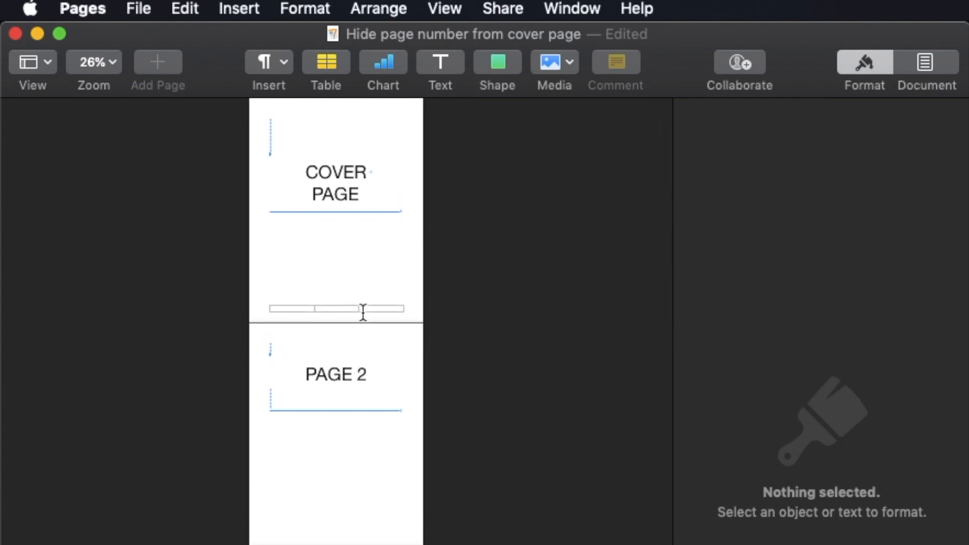
click(93, 62)
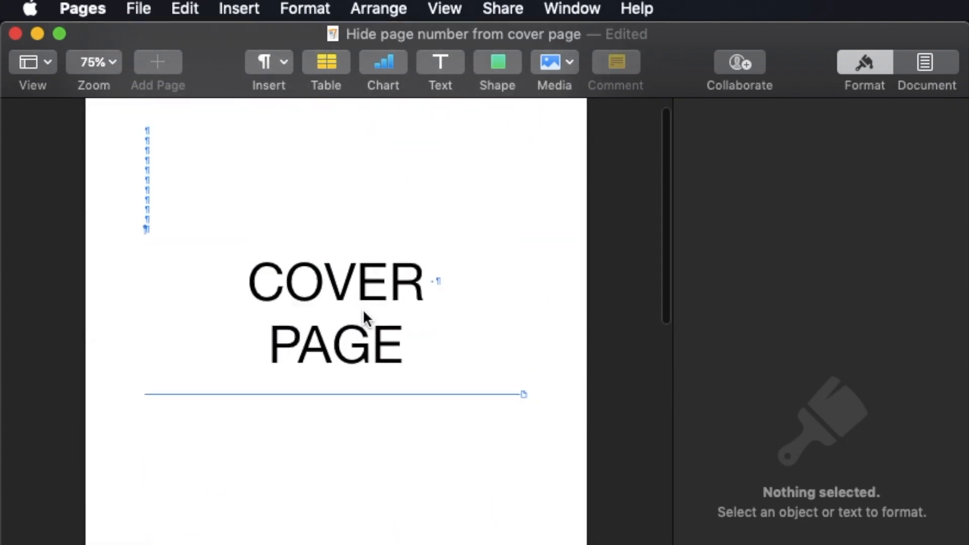
scroll(down, 3)
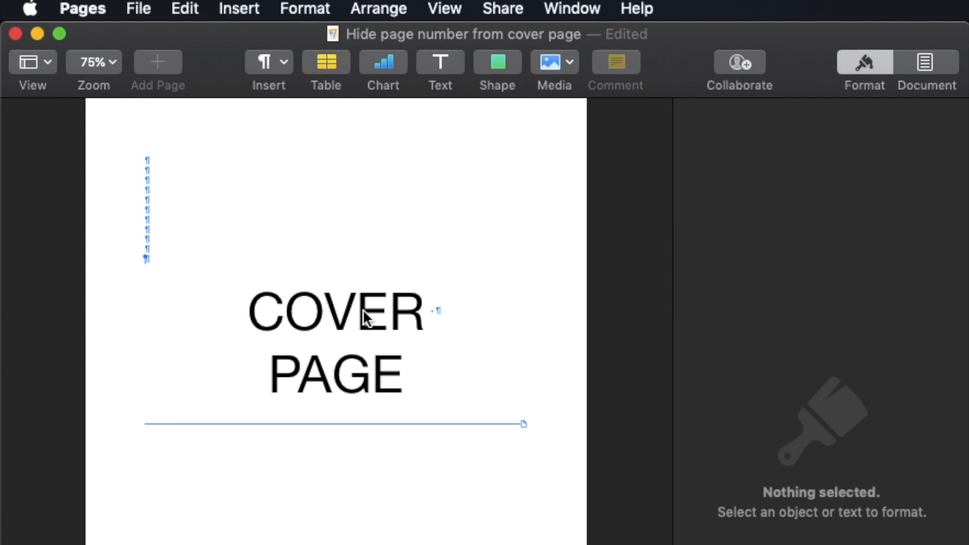
scroll(down, 3)
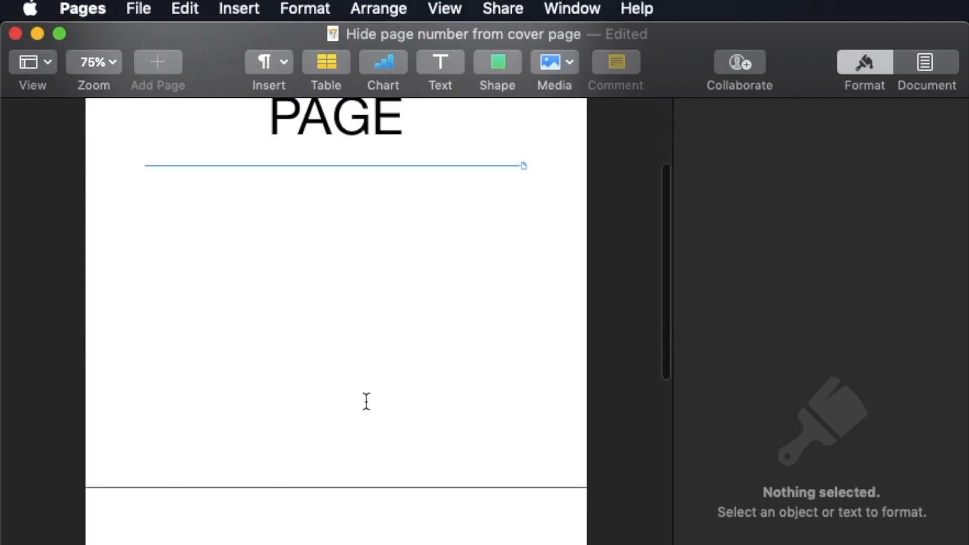
mouse_move(354, 425)
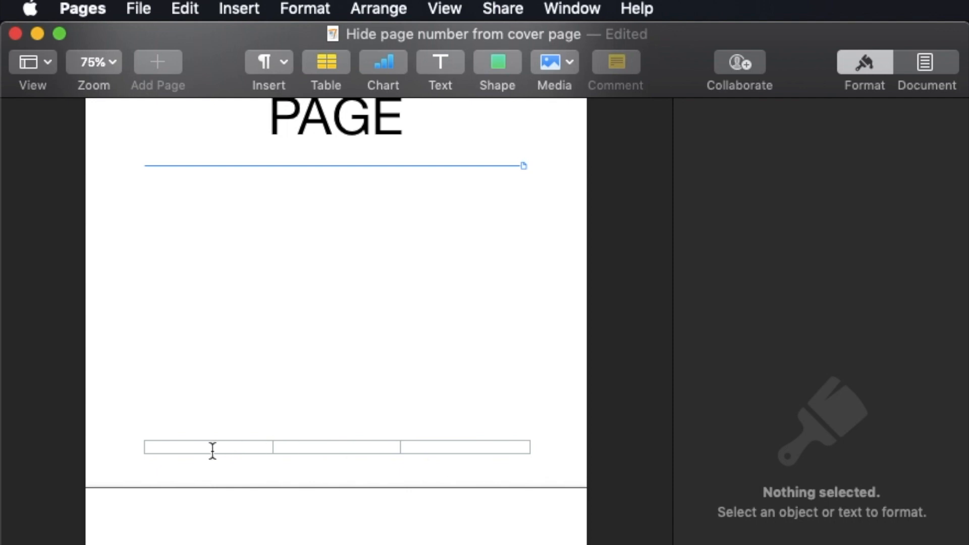
mouse_move(412, 449)
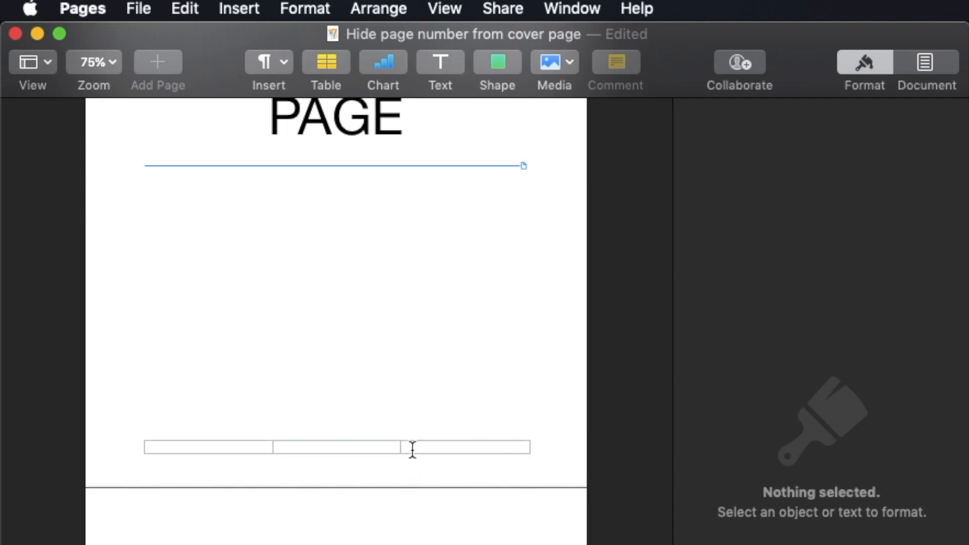
mouse_move(360, 456)
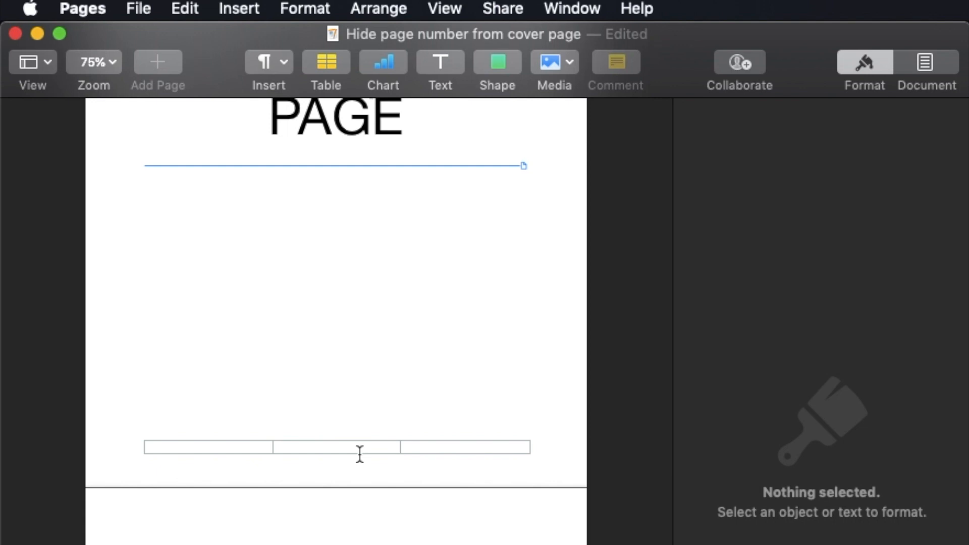
mouse_move(336, 451)
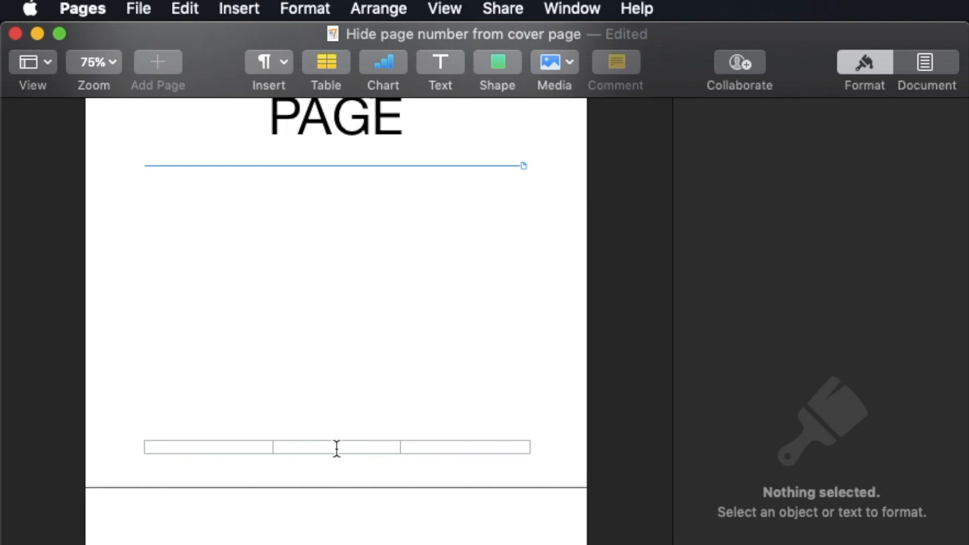
mouse_move(416, 483)
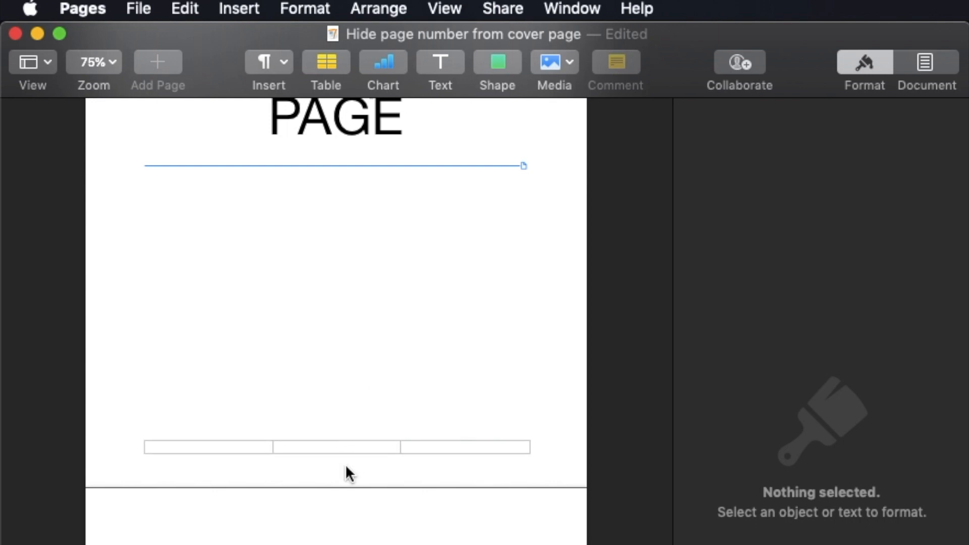
mouse_move(346, 432)
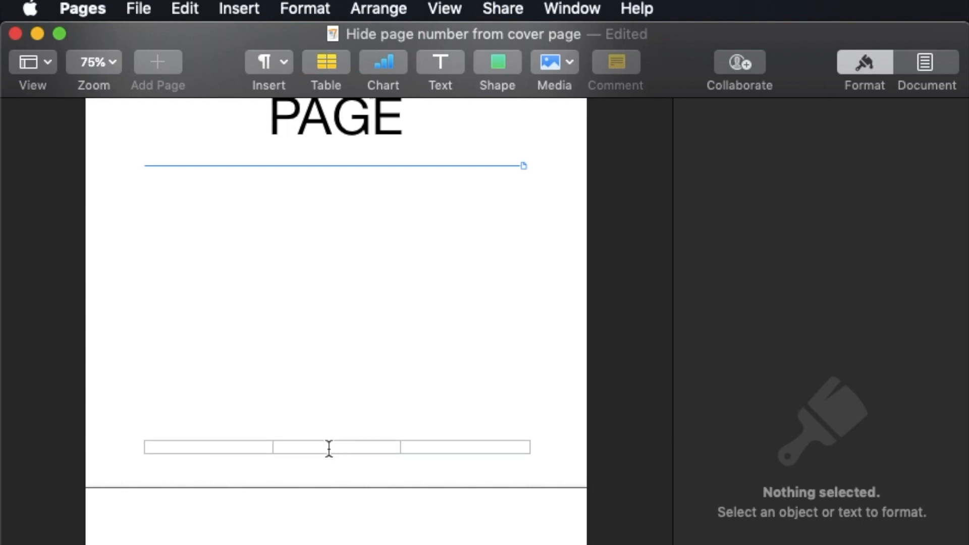
Begin inserting a page number in the cover page's middle footer field, showing the format choices
click(334, 447)
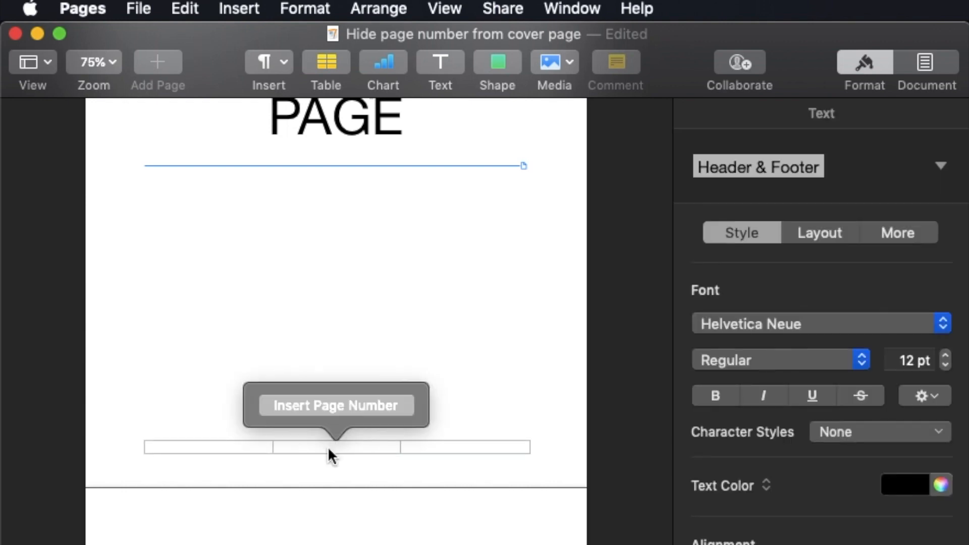
mouse_move(337, 411)
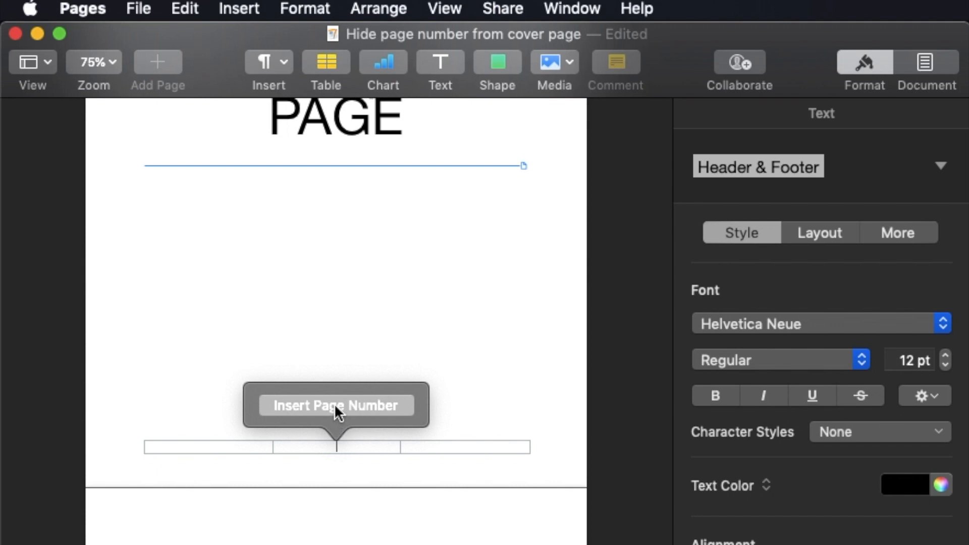
click(335, 406)
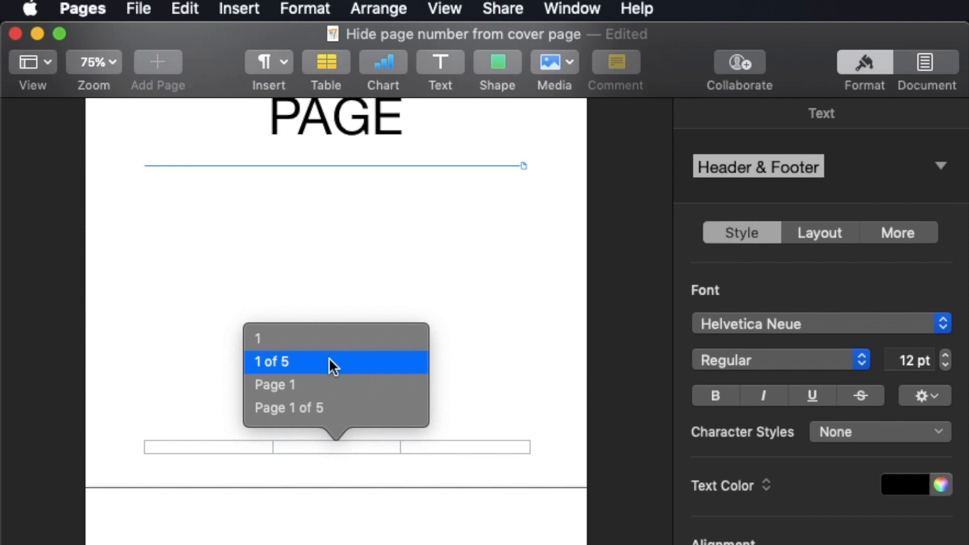
mouse_move(324, 339)
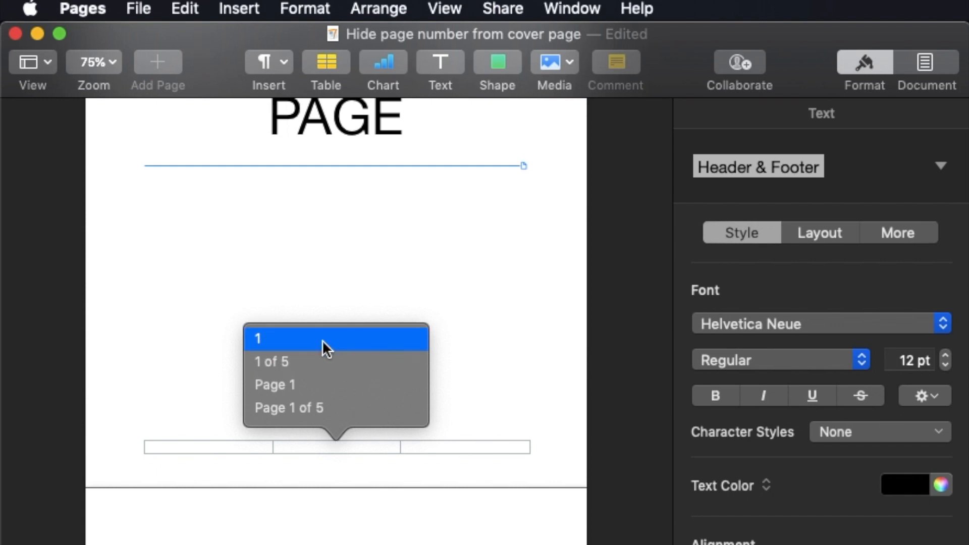
mouse_move(324, 362)
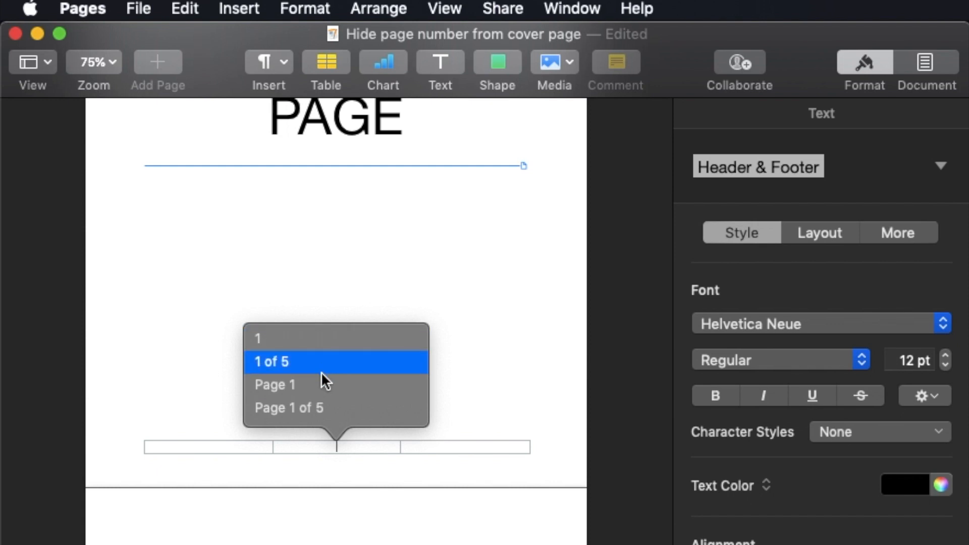
mouse_move(326, 340)
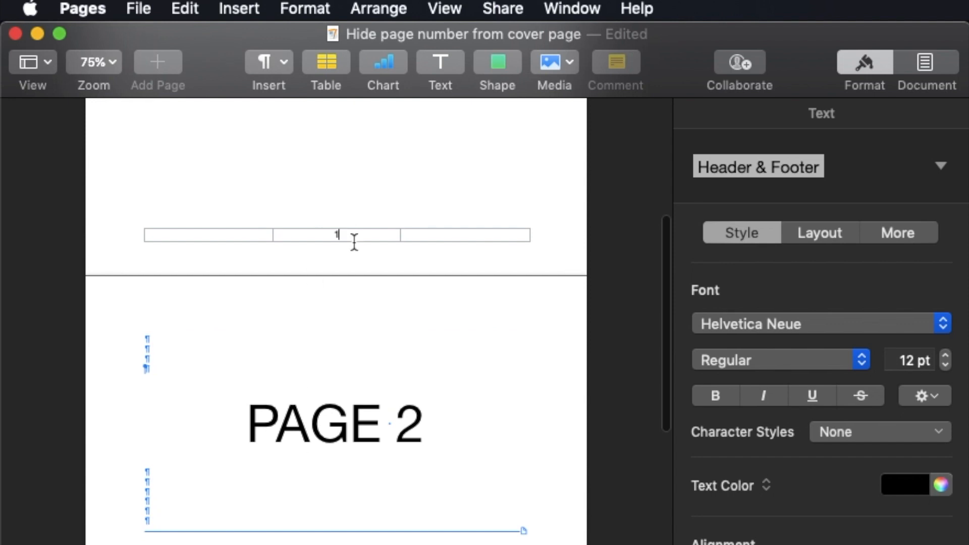
scroll(down, 3)
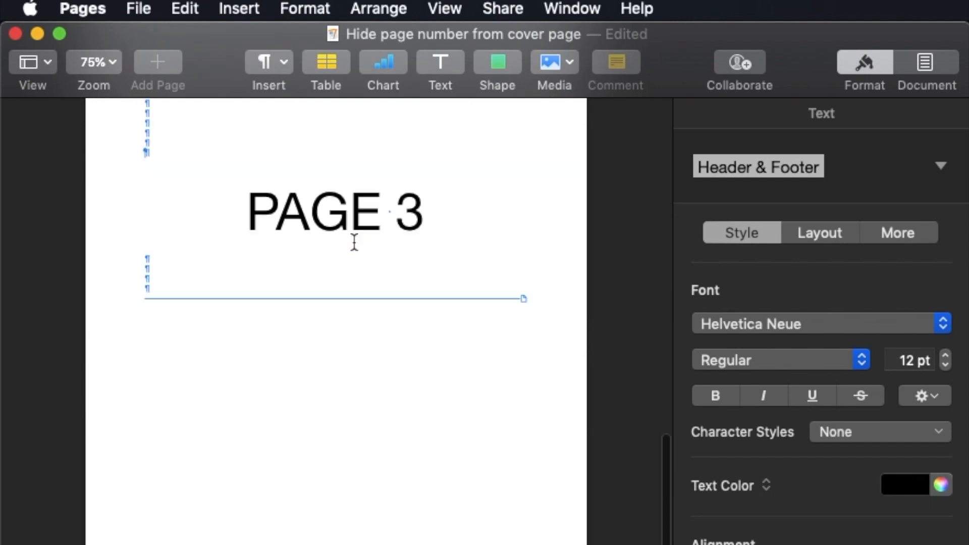
click(93, 62)
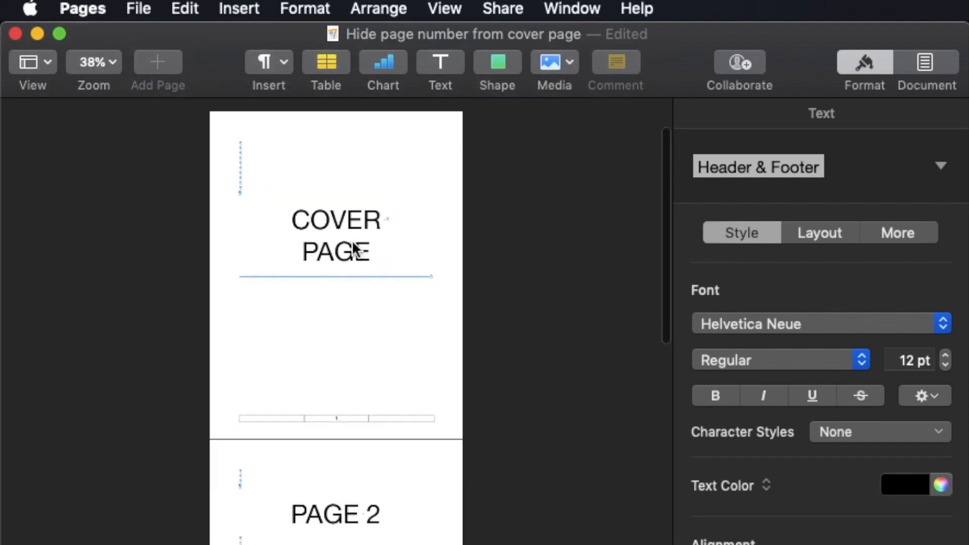
scroll(down, 3)
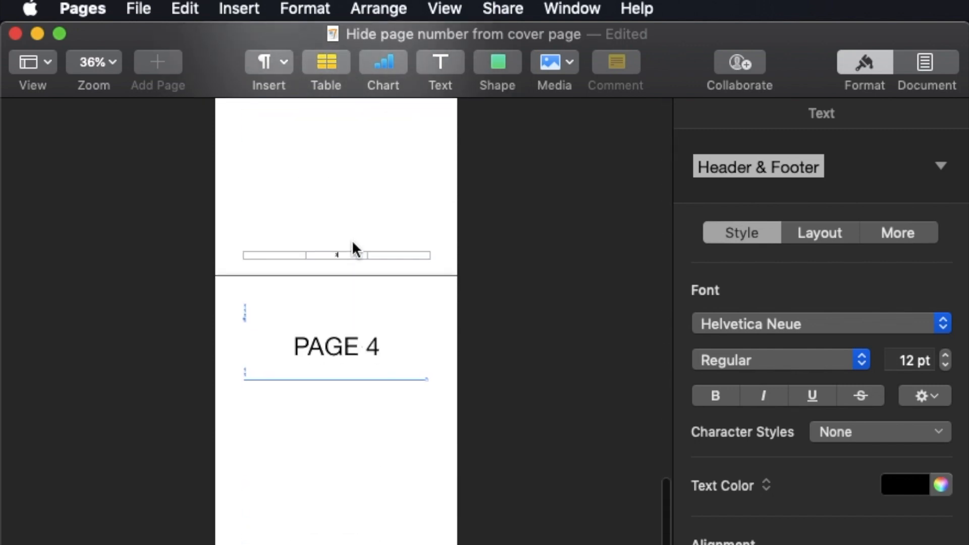
scroll(up, 3)
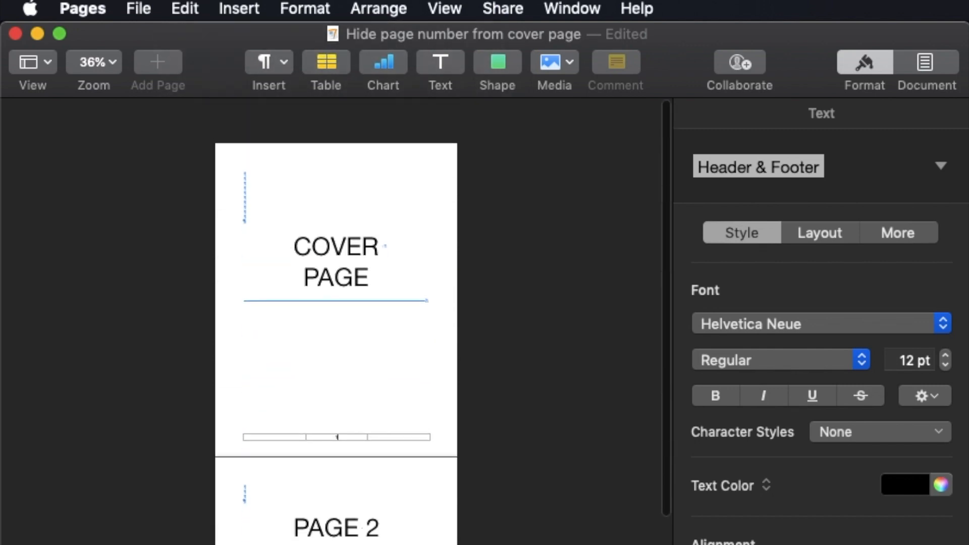
click(92, 62)
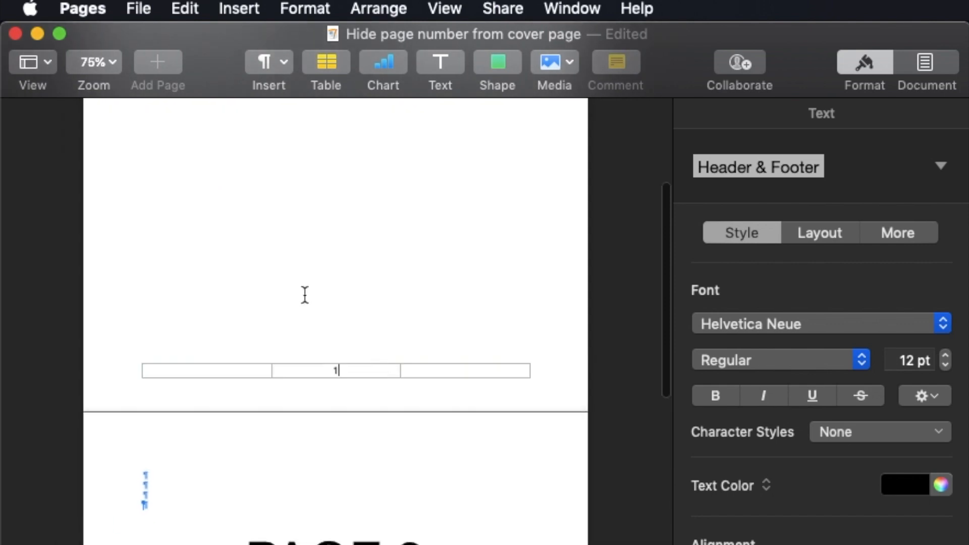
click(93, 62)
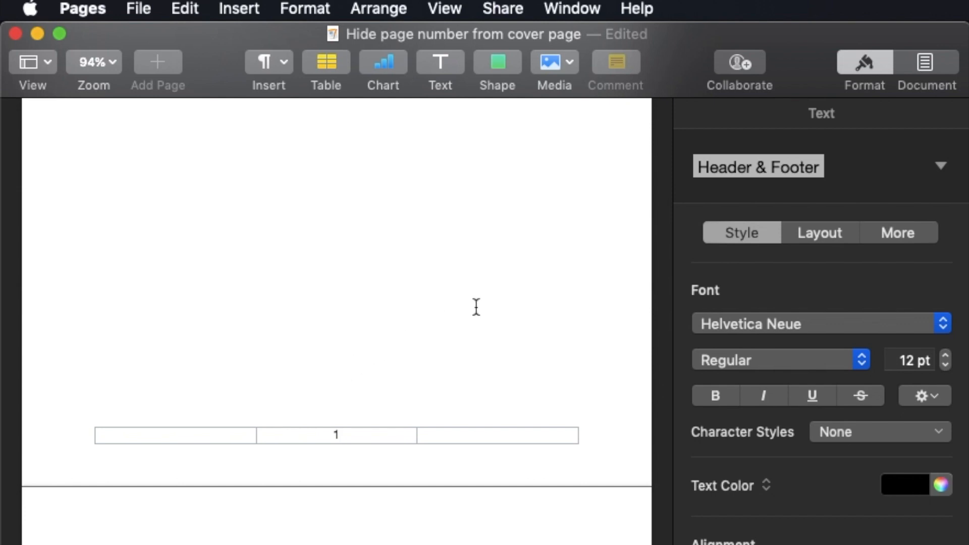
mouse_move(926, 64)
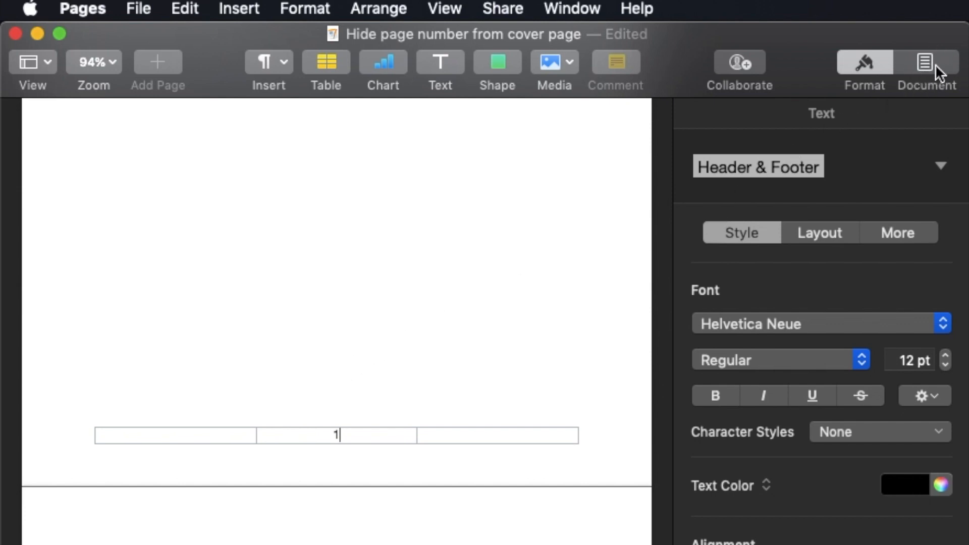
Switch the document's paper size to A4 in the Document settings
click(925, 62)
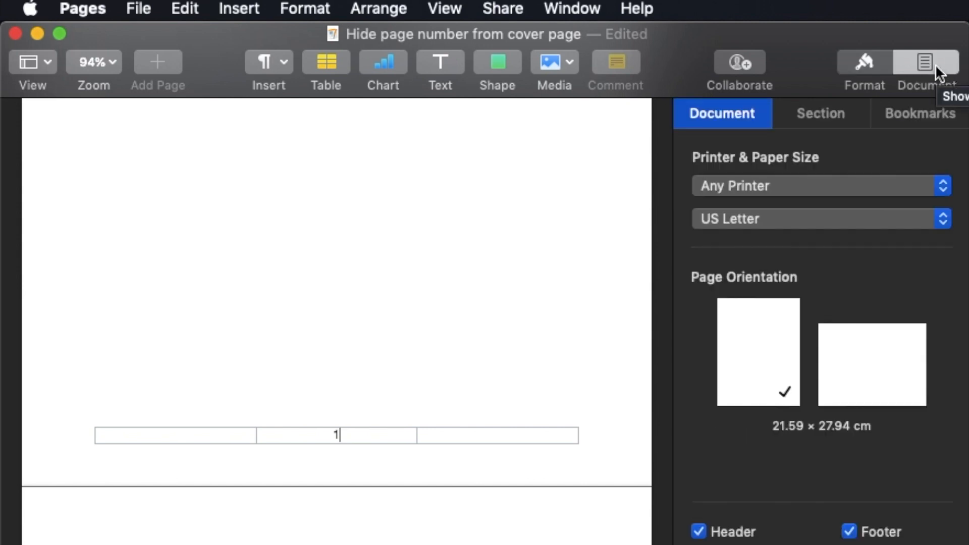
mouse_move(830, 236)
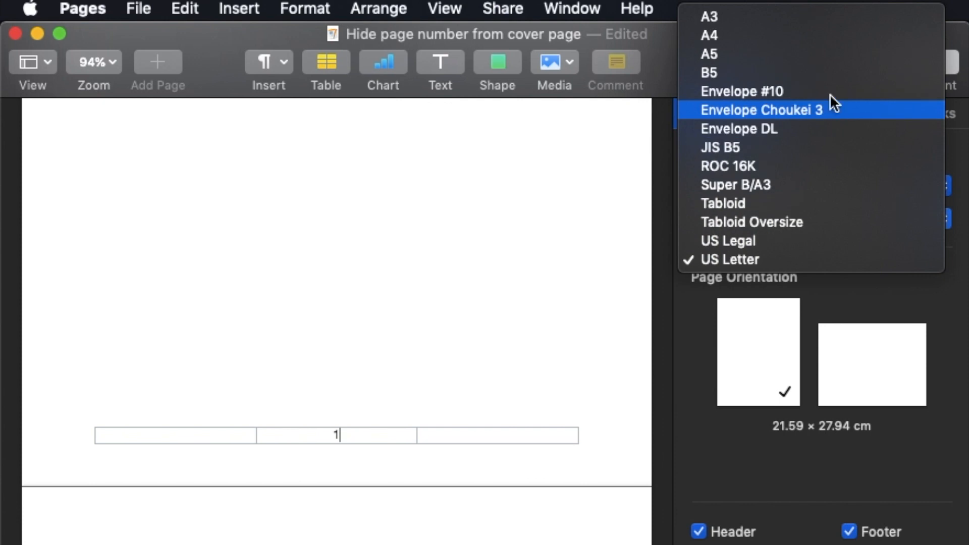
click(709, 35)
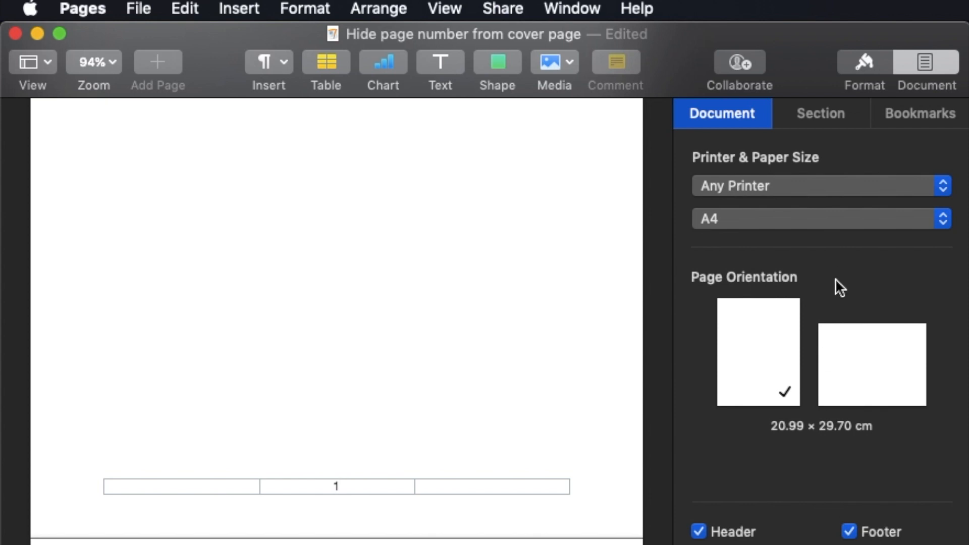
mouse_move(93, 13)
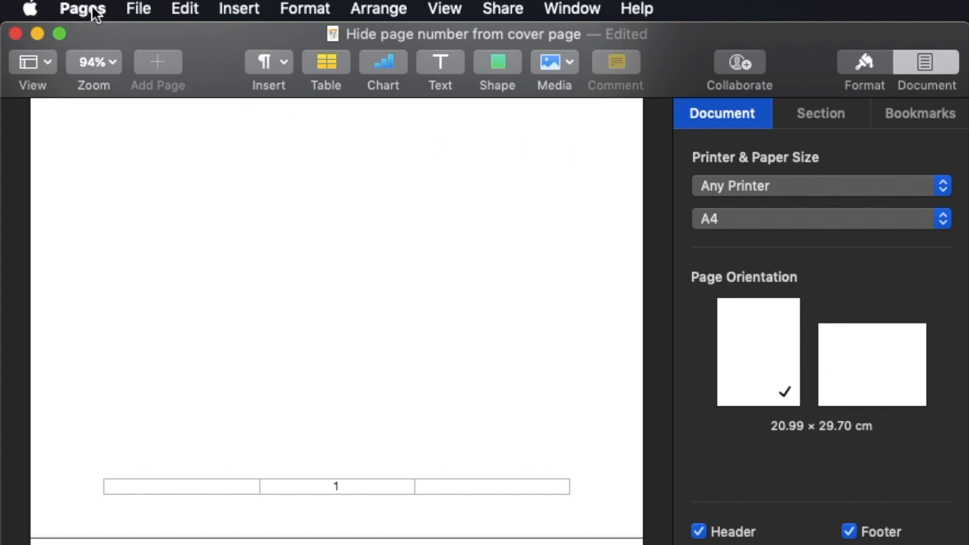
click(82, 8)
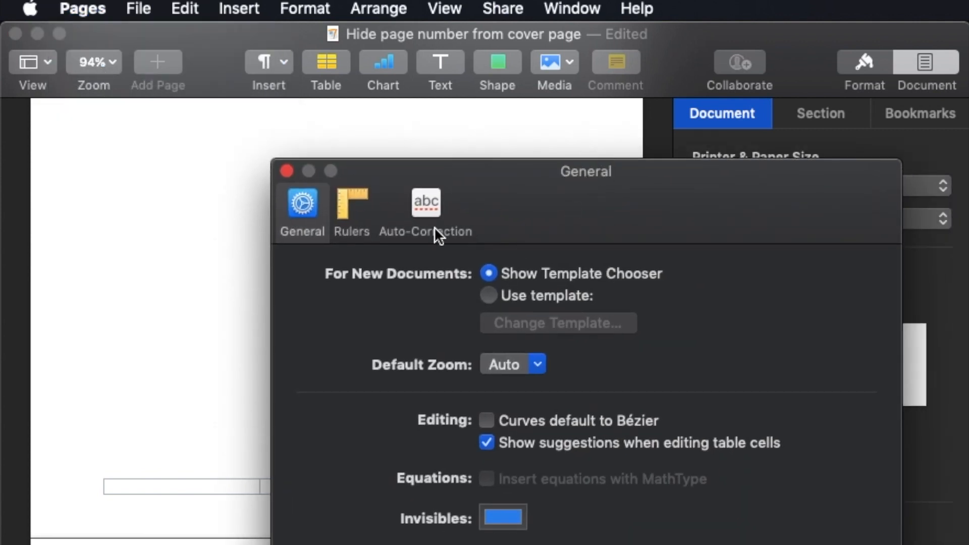
click(352, 210)
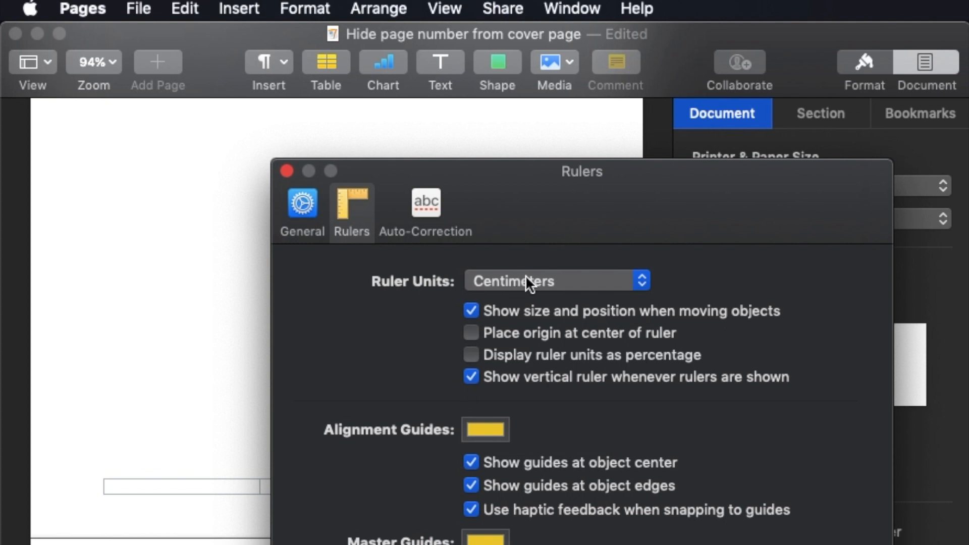
click(555, 281)
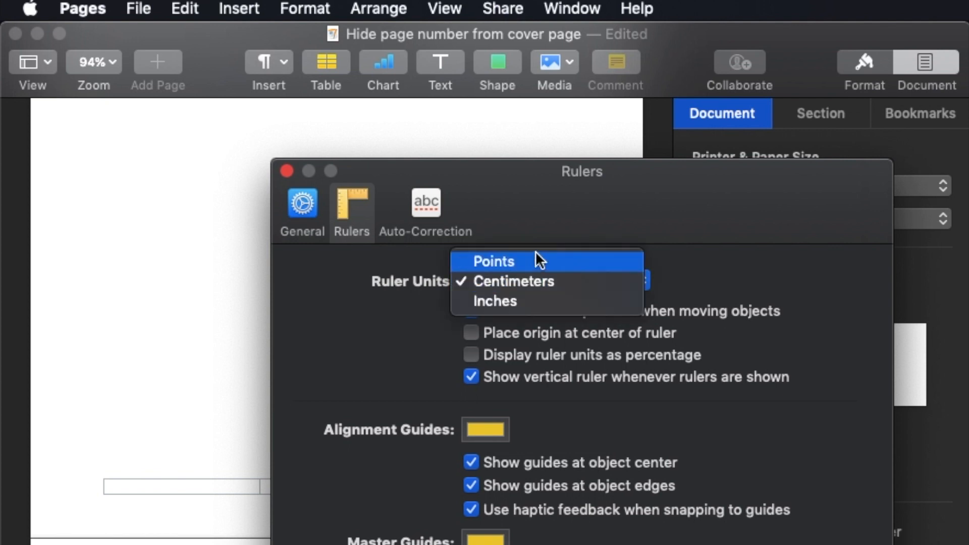
mouse_move(543, 274)
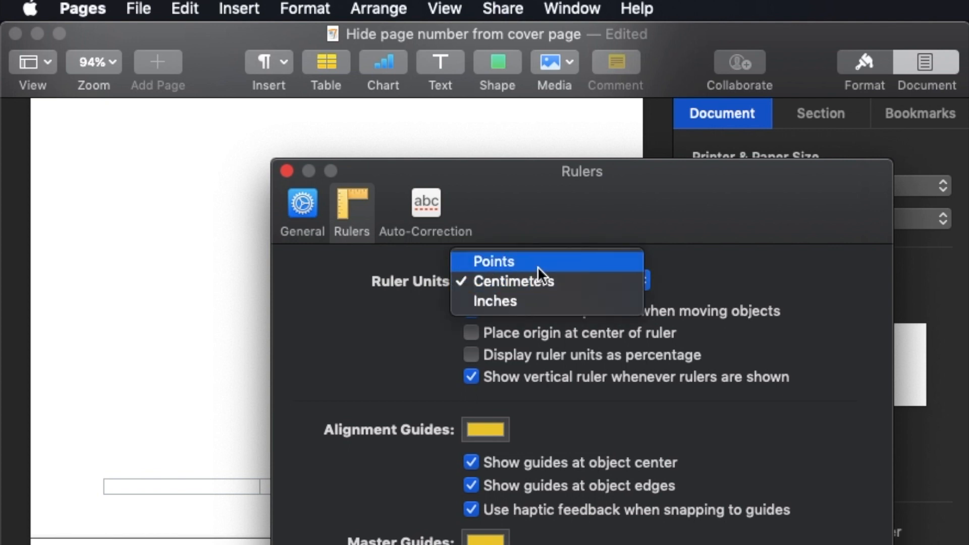
mouse_move(539, 282)
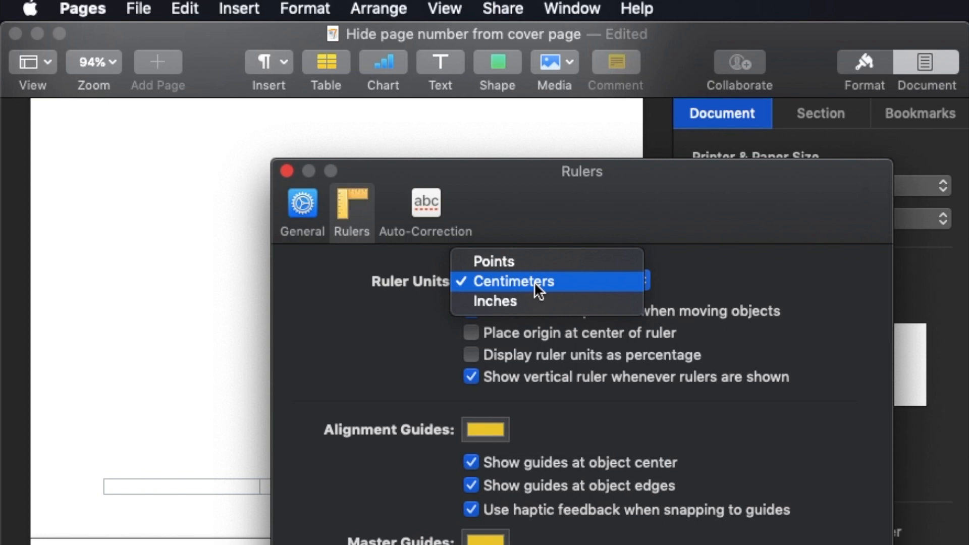
click(513, 282)
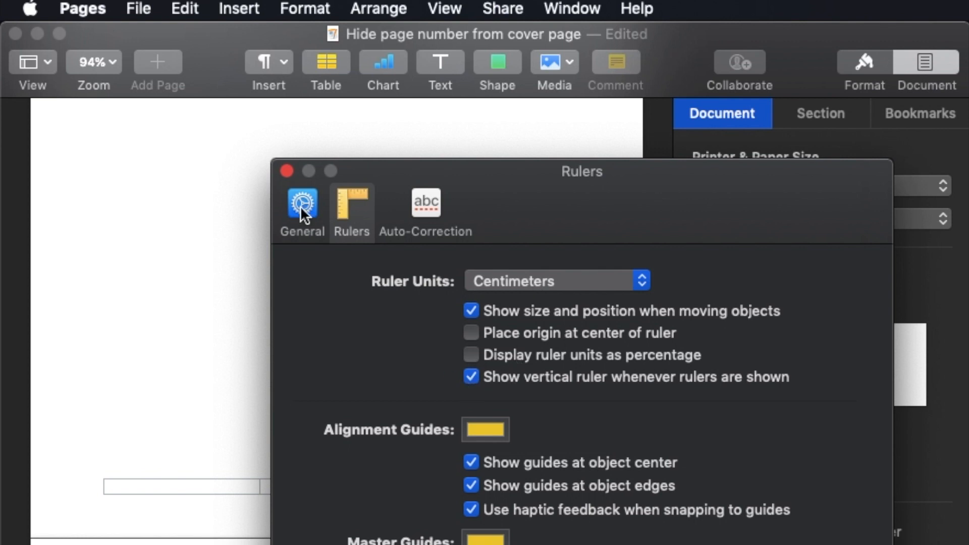
click(286, 171)
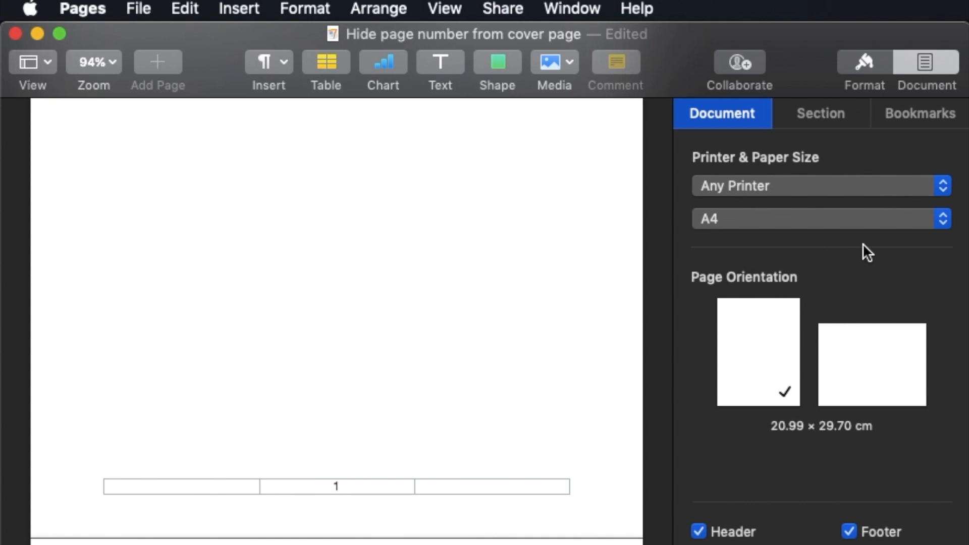
mouse_move(367, 460)
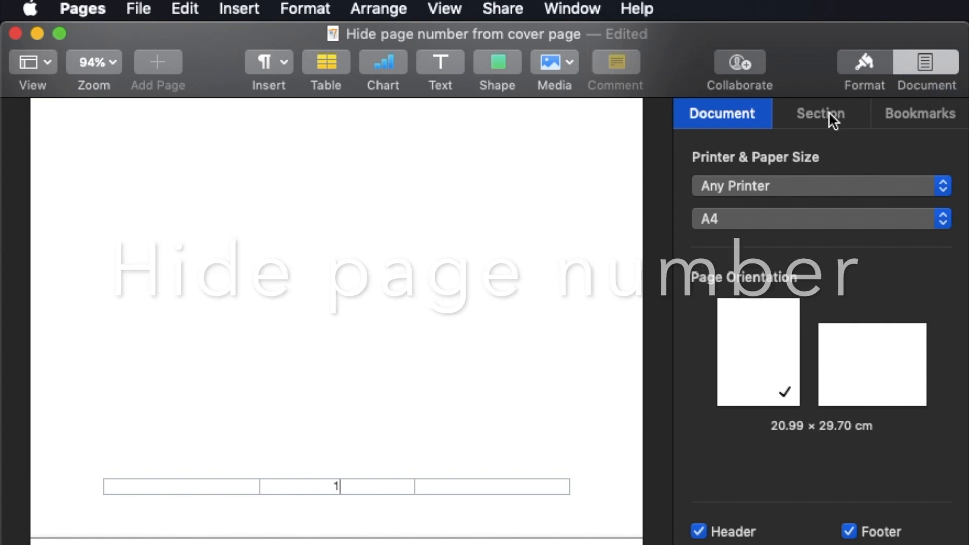
In the Section settings, enable 'Hide on first page of section' so the cover shows no page number
click(820, 113)
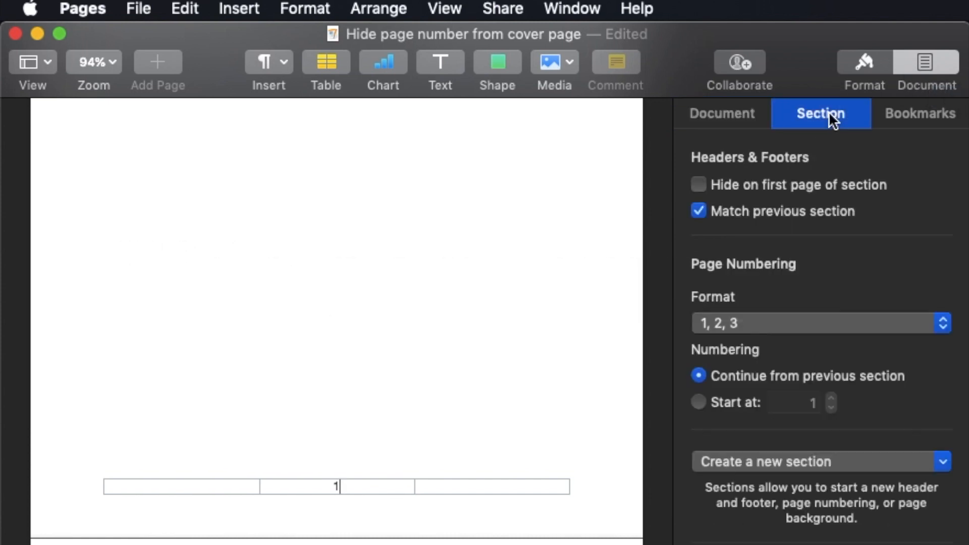
mouse_move(751, 162)
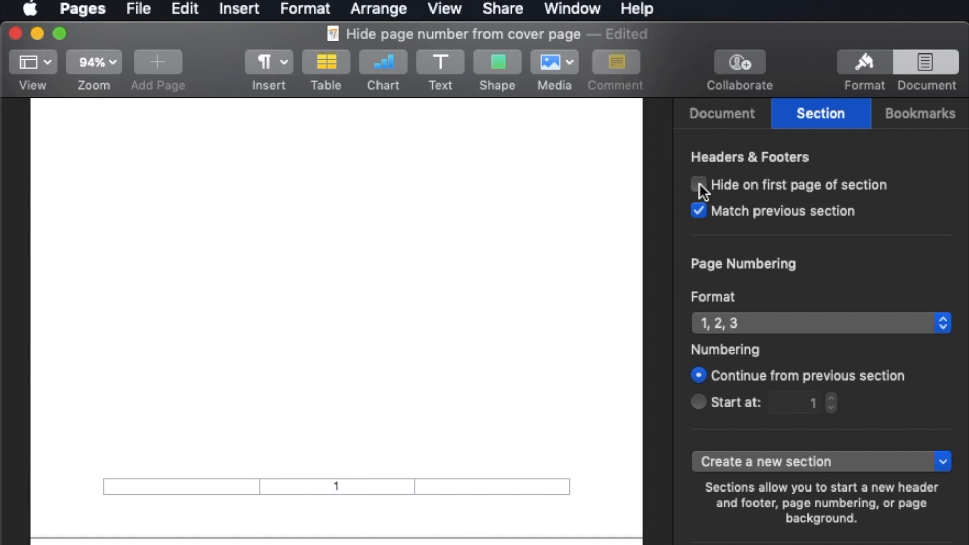
click(699, 184)
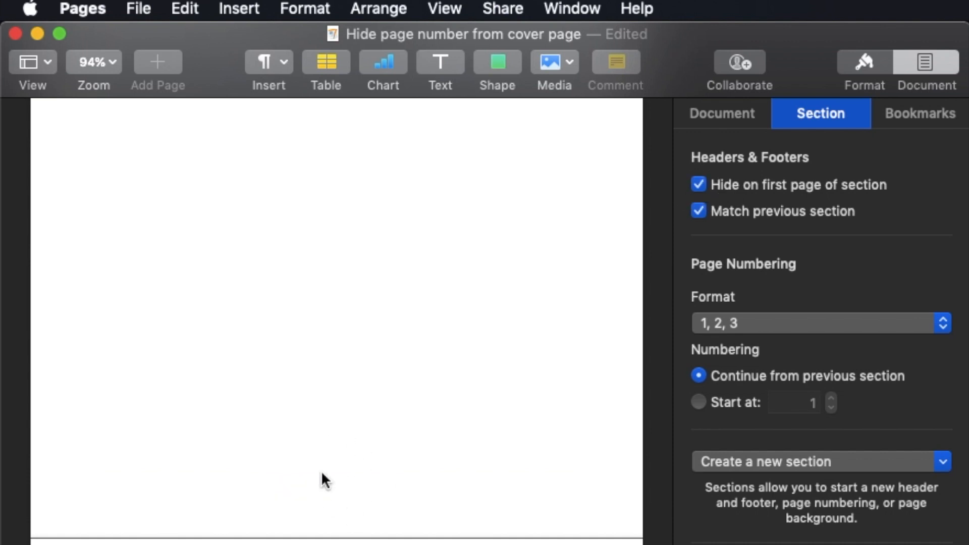
click(699, 185)
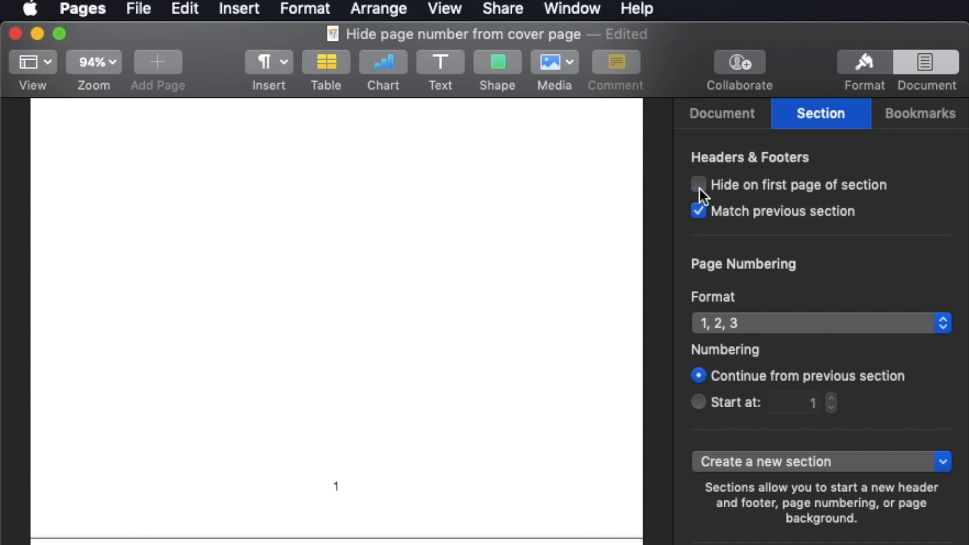
click(699, 185)
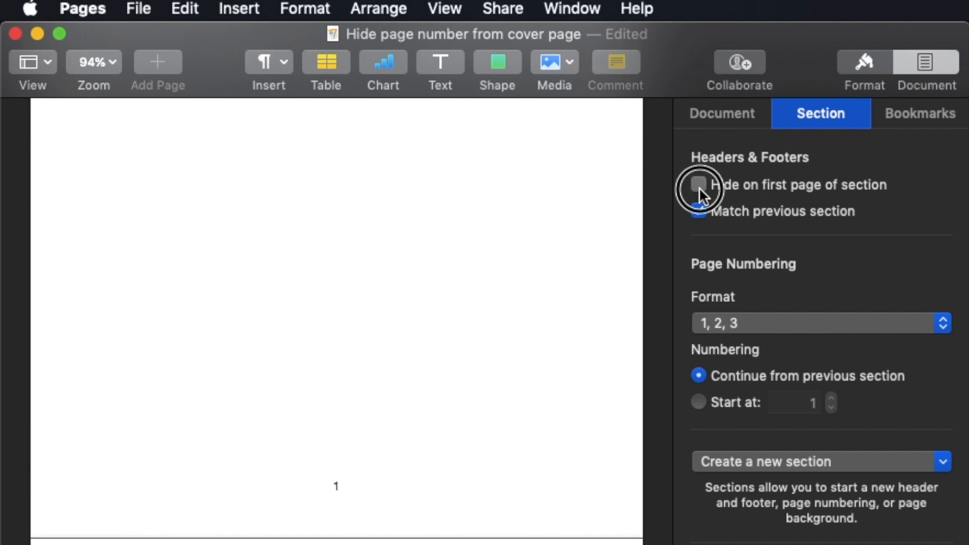
click(699, 185)
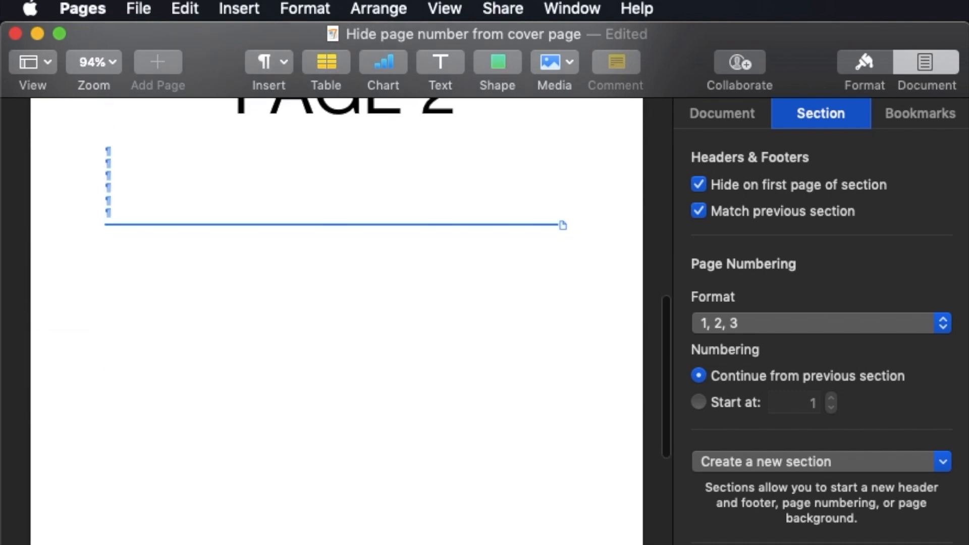
click(93, 61)
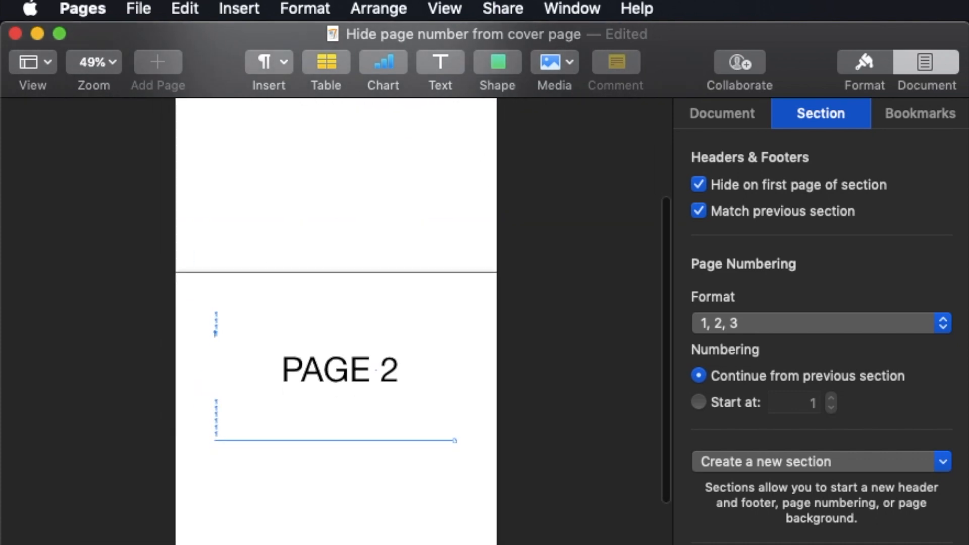
scroll(down, 3)
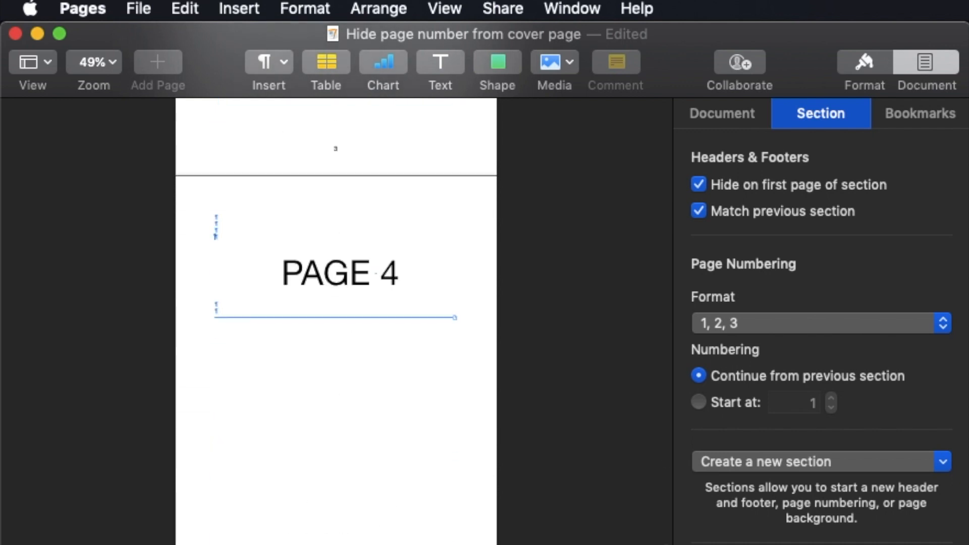
scroll(down, 3)
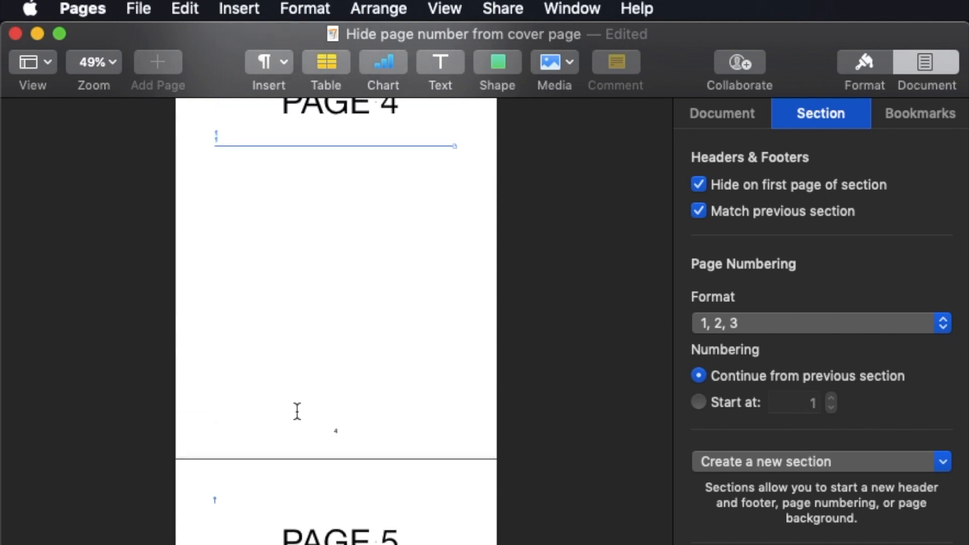
scroll(up, 3)
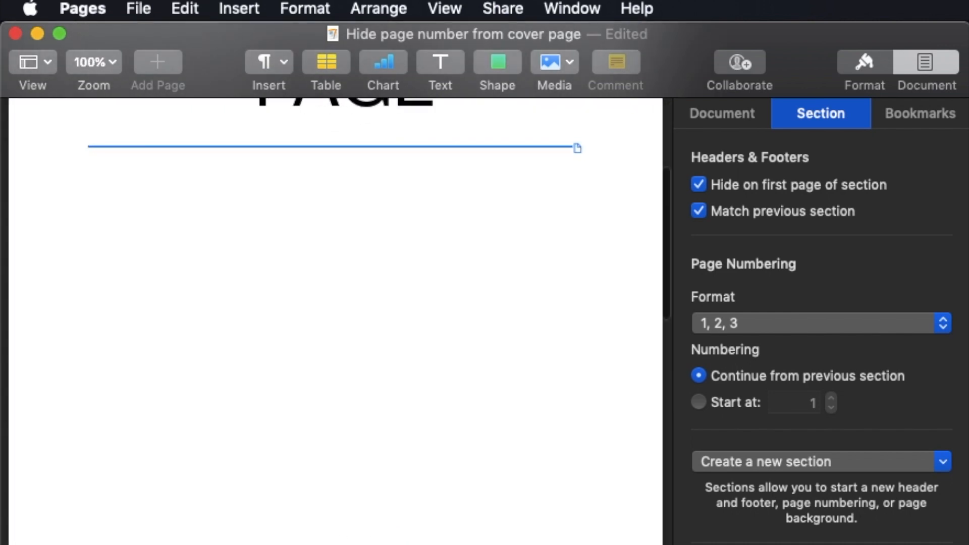
click(93, 62)
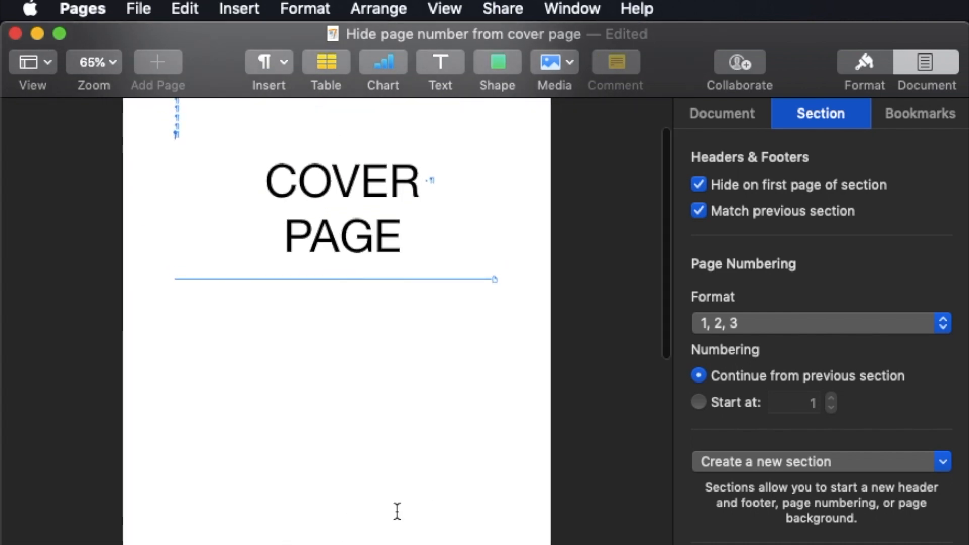
mouse_move(374, 492)
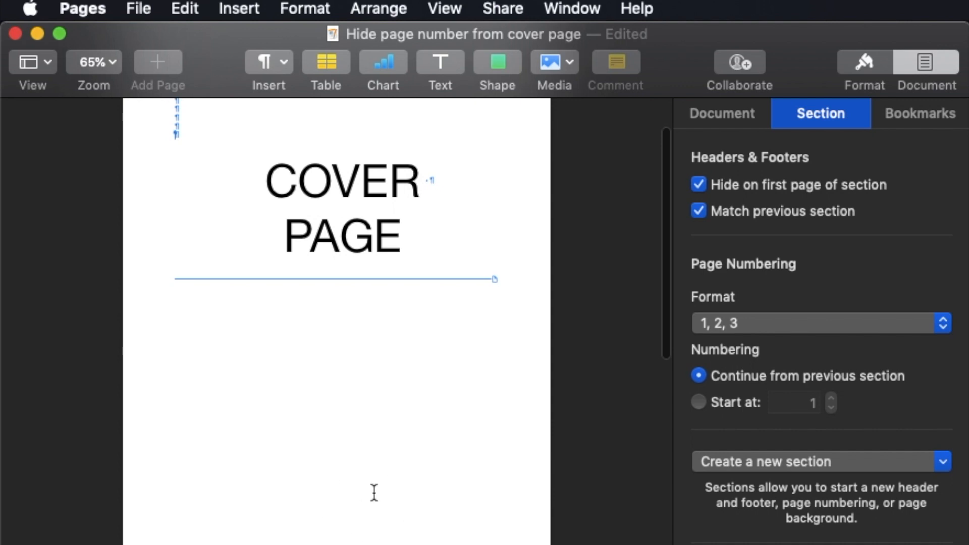
mouse_move(347, 496)
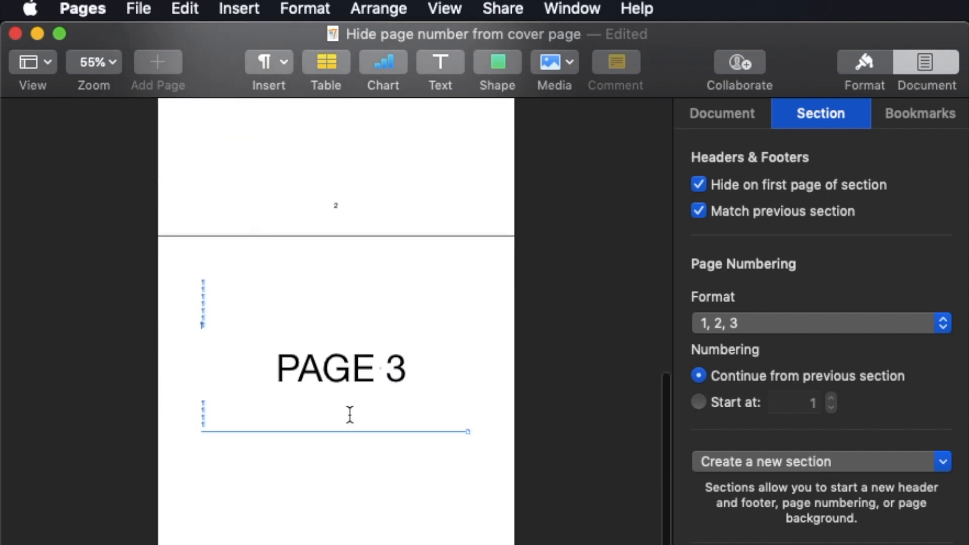
scroll(down, 3)
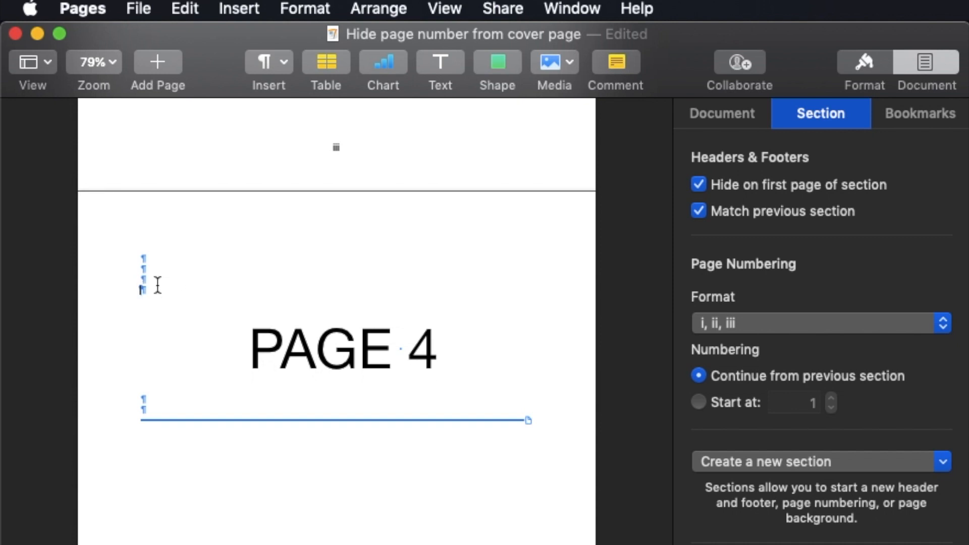
mouse_move(430, 428)
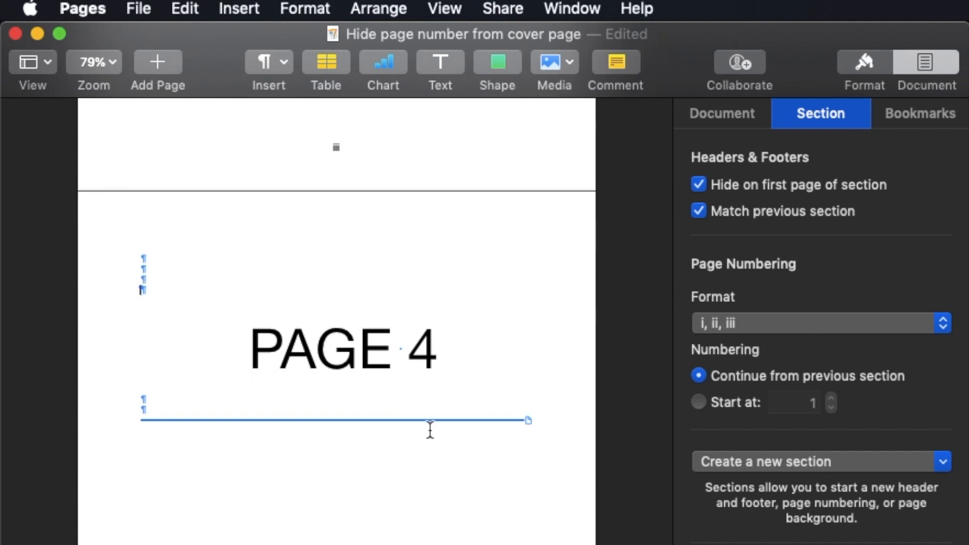
mouse_move(183, 289)
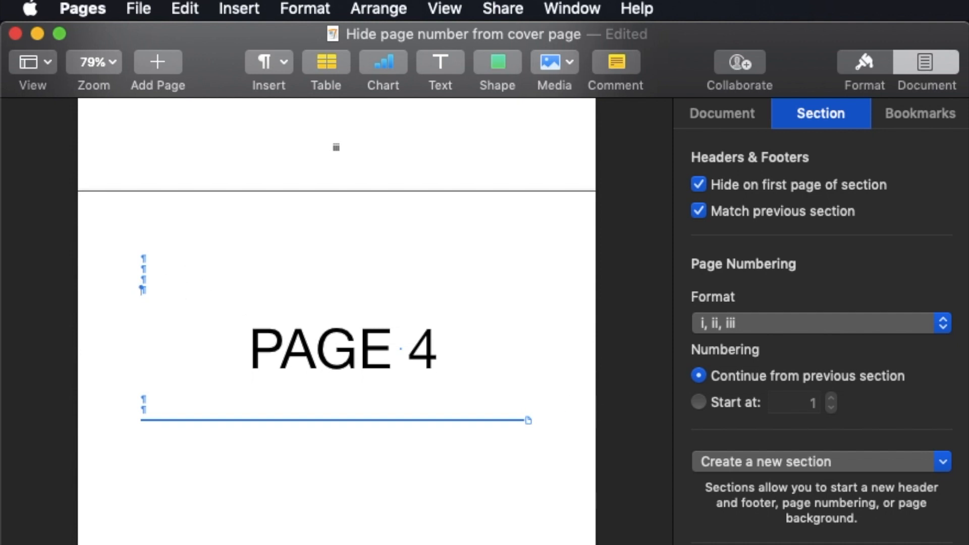
mouse_move(761, 460)
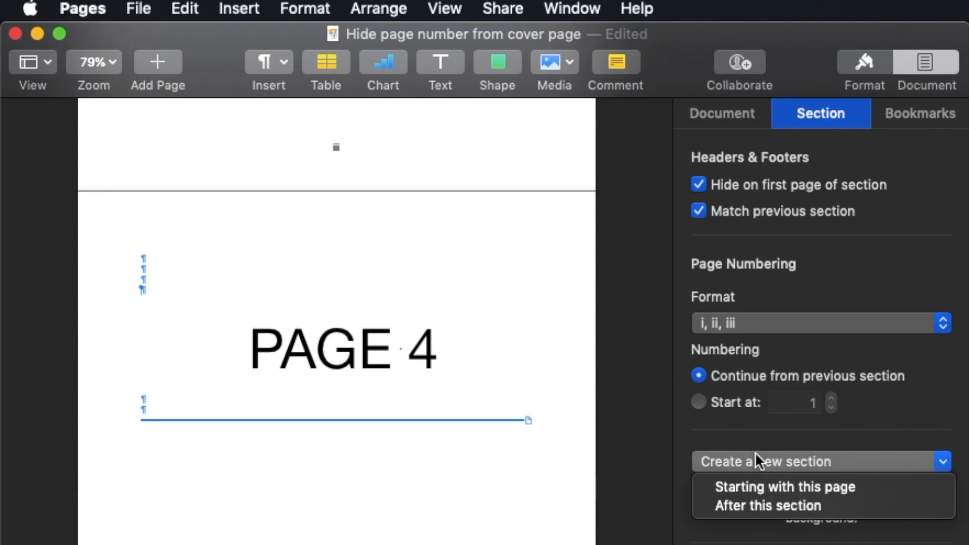
mouse_move(766, 487)
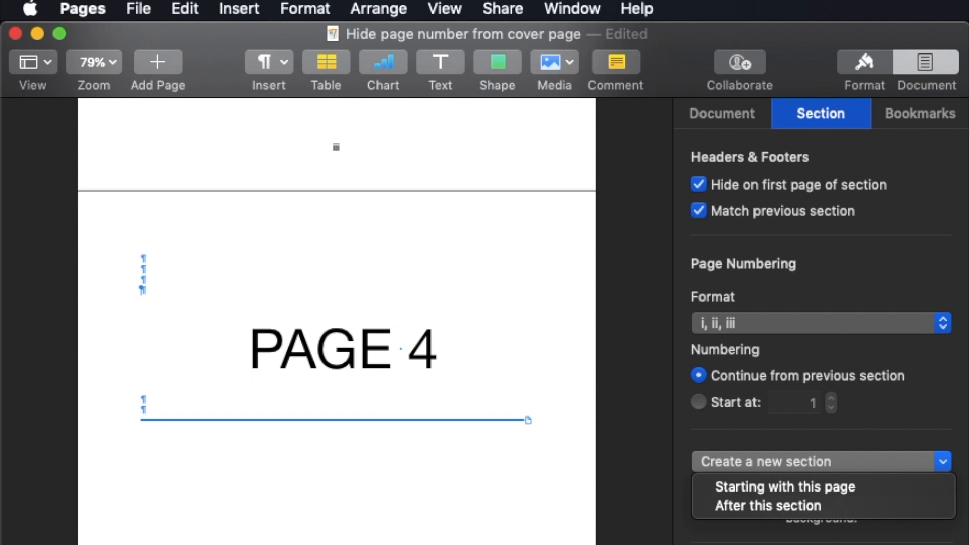
mouse_move(697, 486)
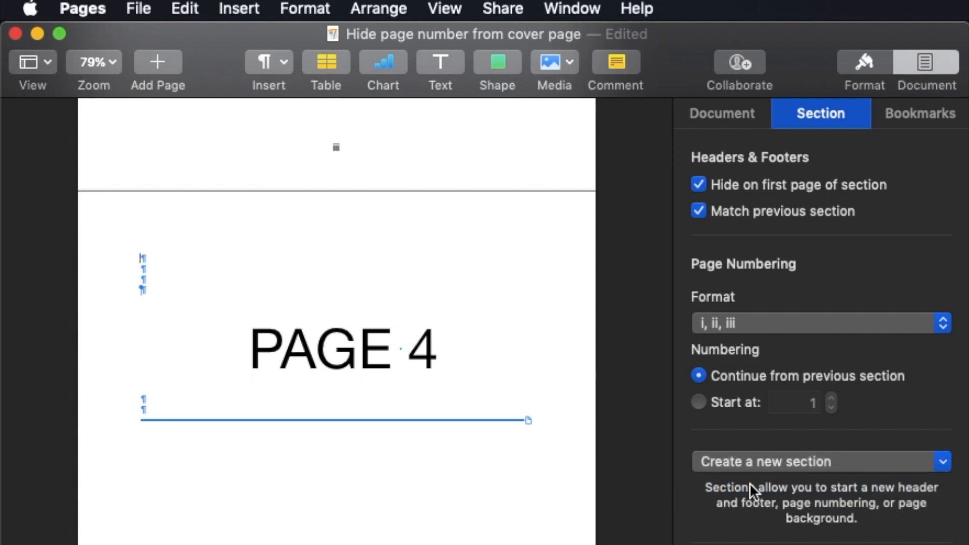
Scroll to check page 4, still numbered with roman numerals continuing from the previous section
scroll(up, 3)
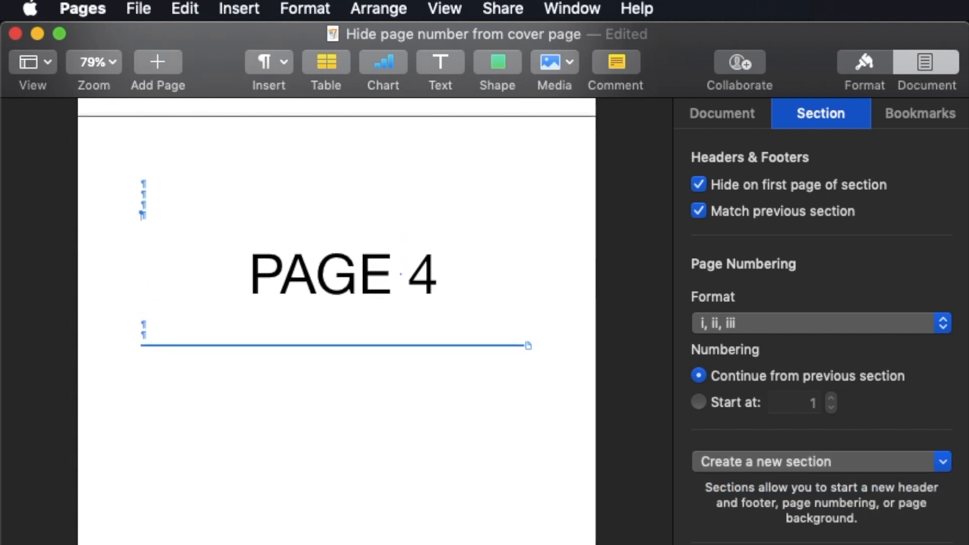
scroll(down, 3)
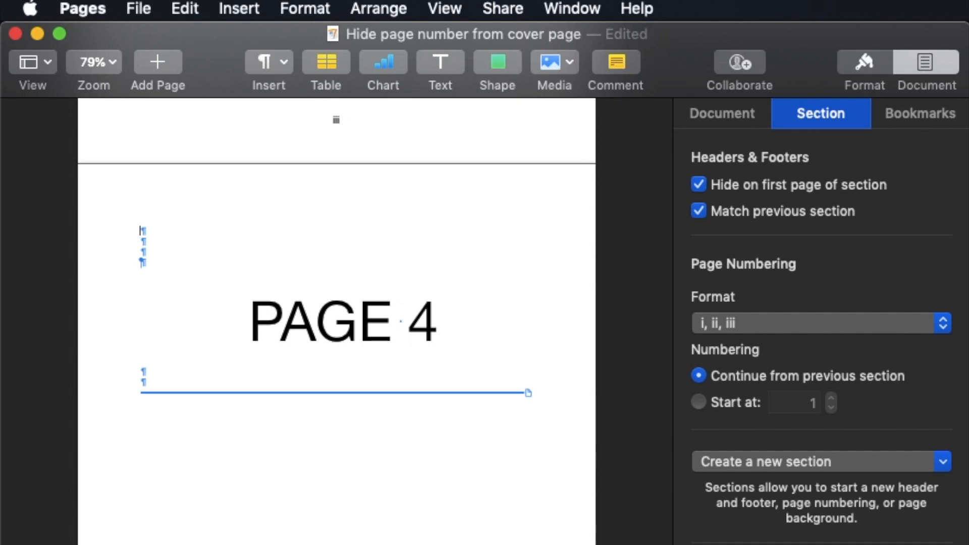
mouse_move(688, 225)
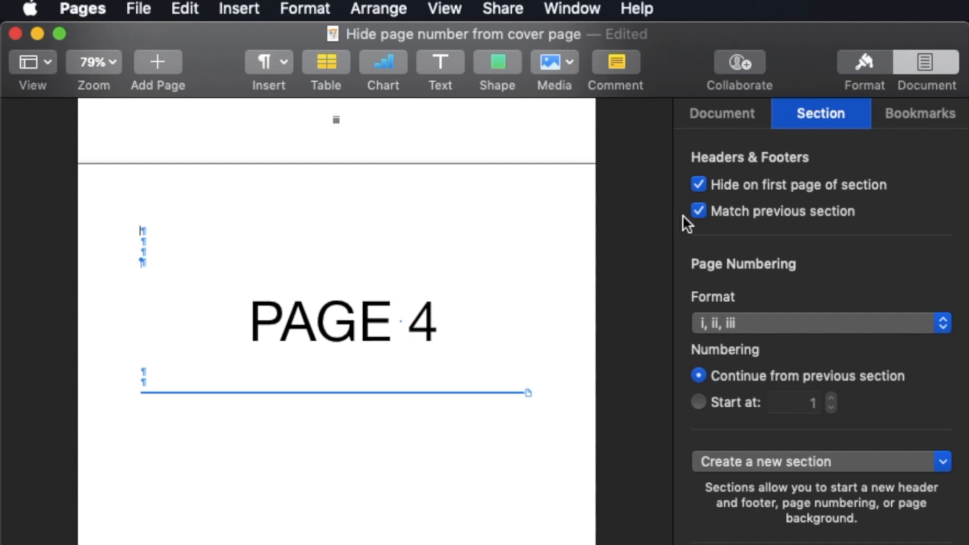
mouse_move(699, 184)
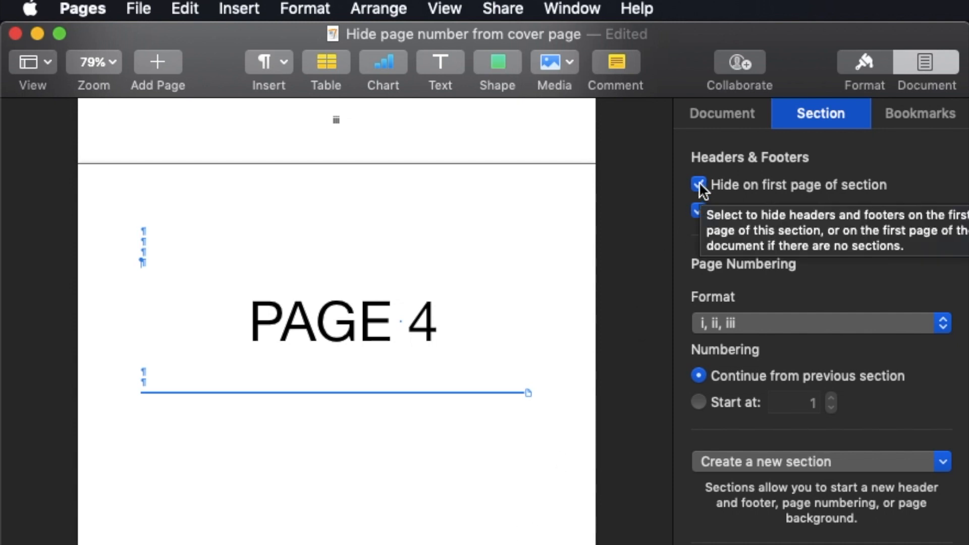
Give the page 4 section its own visible footer and set its numbering format to arabic digits
click(699, 183)
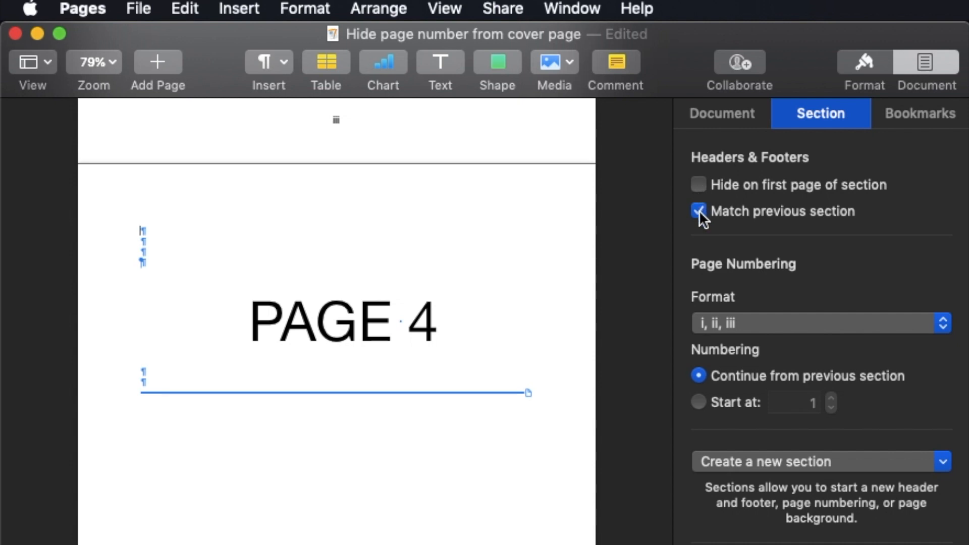
mouse_move(698, 211)
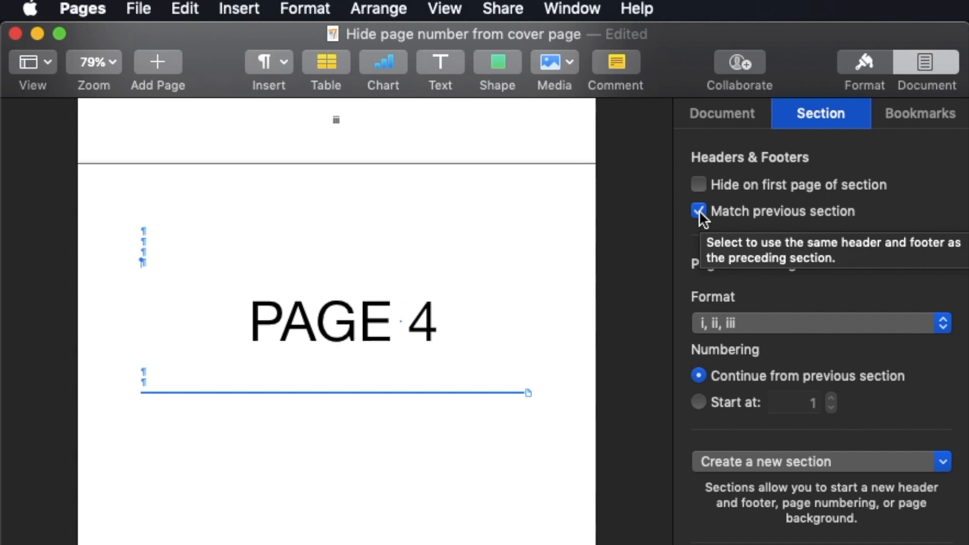
click(697, 211)
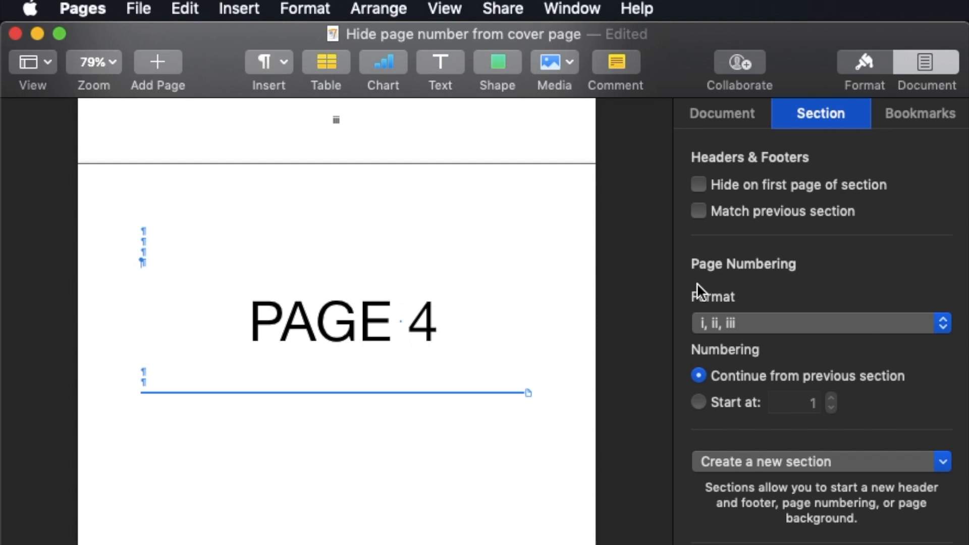
click(820, 324)
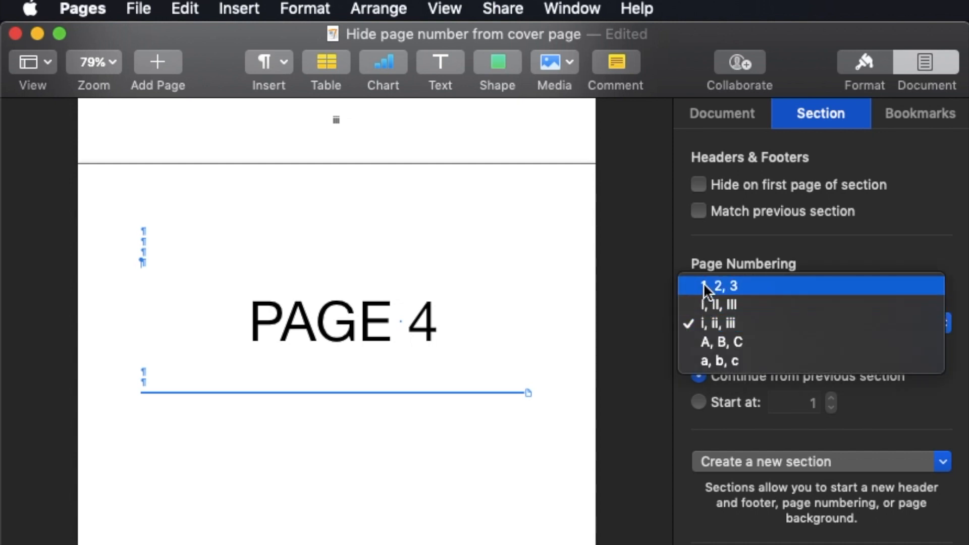
click(721, 284)
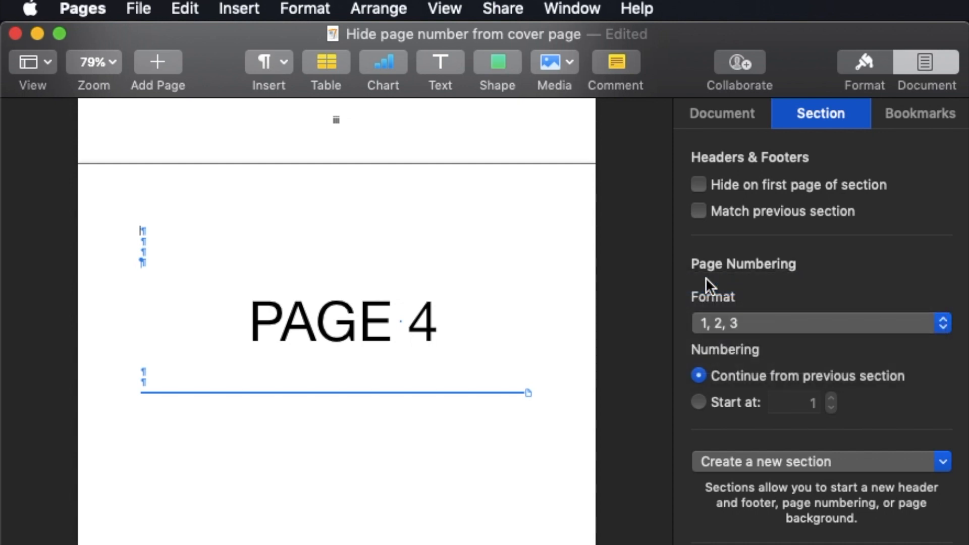
click(336, 121)
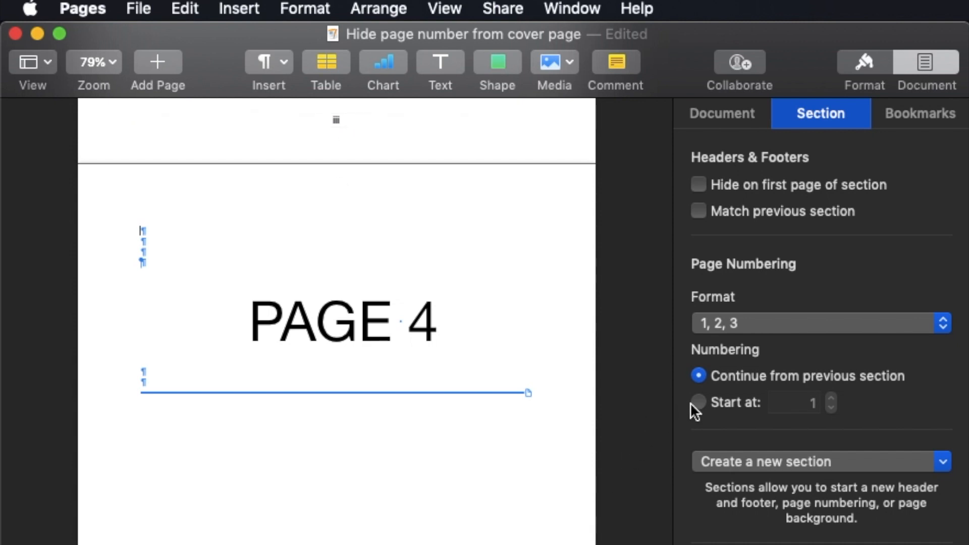
Restart the page 4 section's numbering at 1 with 'Start at'
click(699, 403)
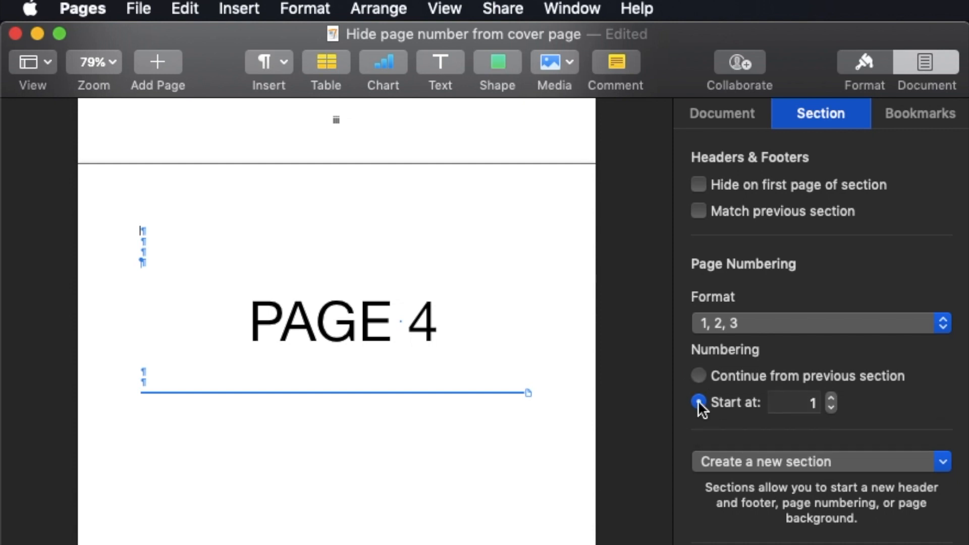
click(699, 402)
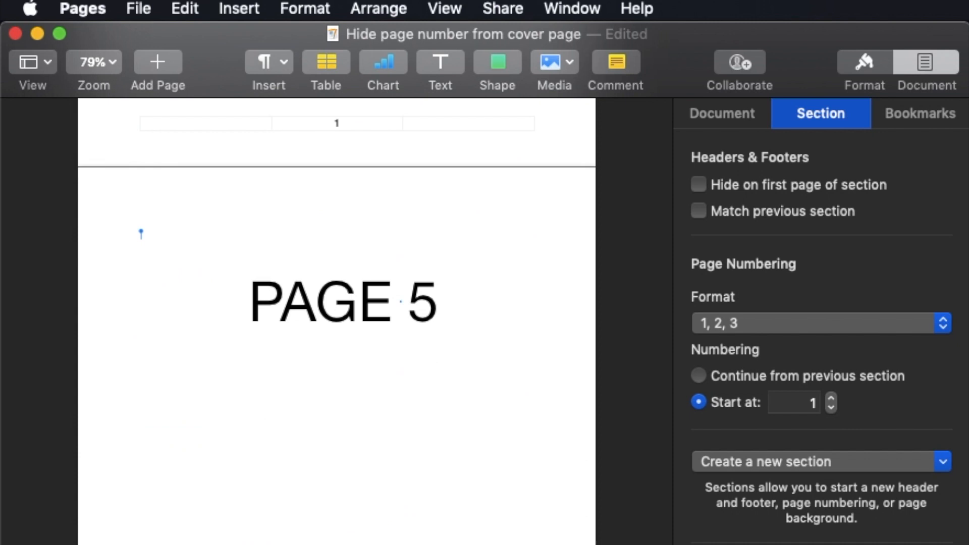
scroll(up, 3)
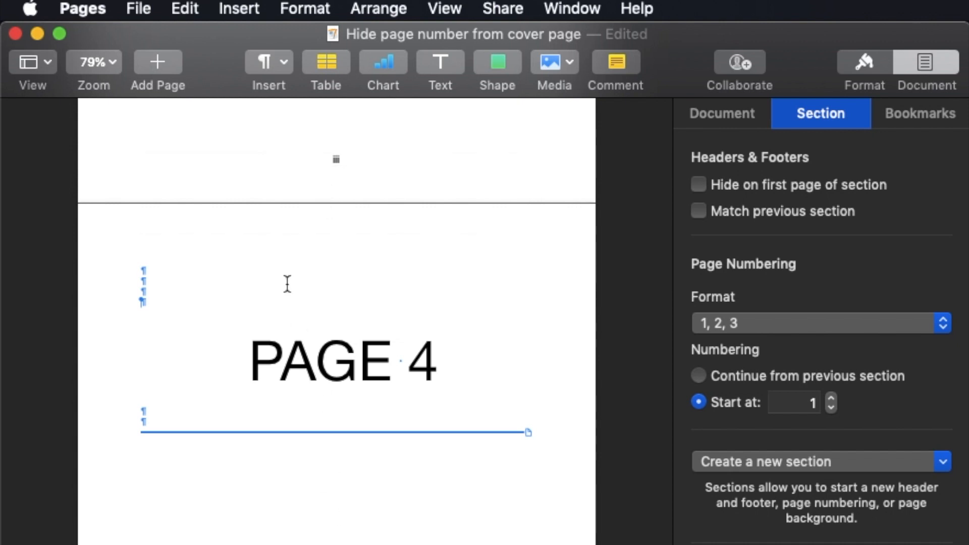
mouse_move(672, 475)
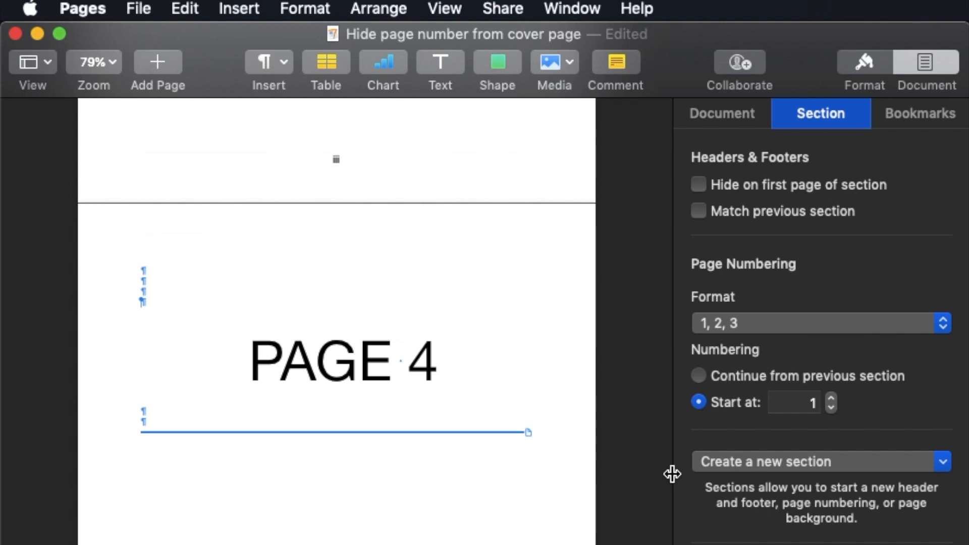
mouse_move(698, 196)
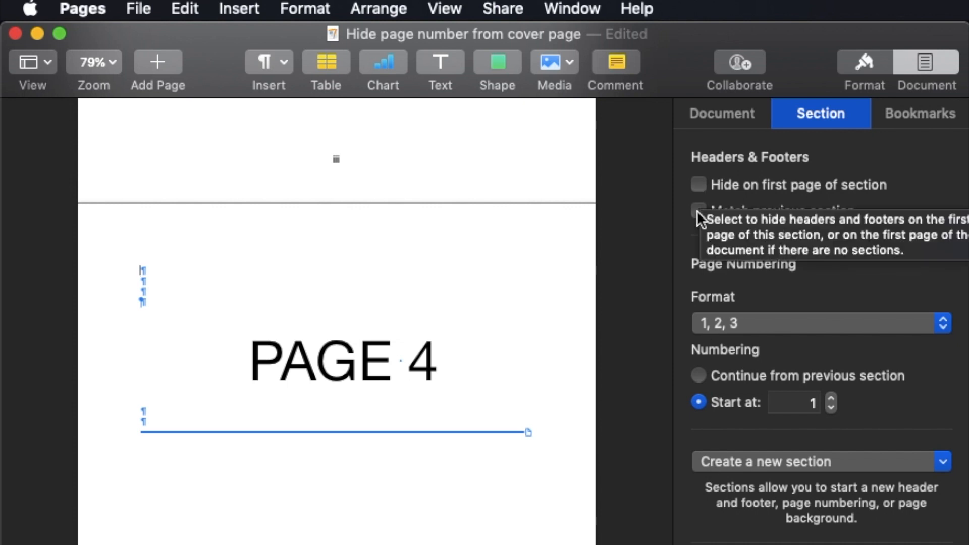
mouse_move(729, 326)
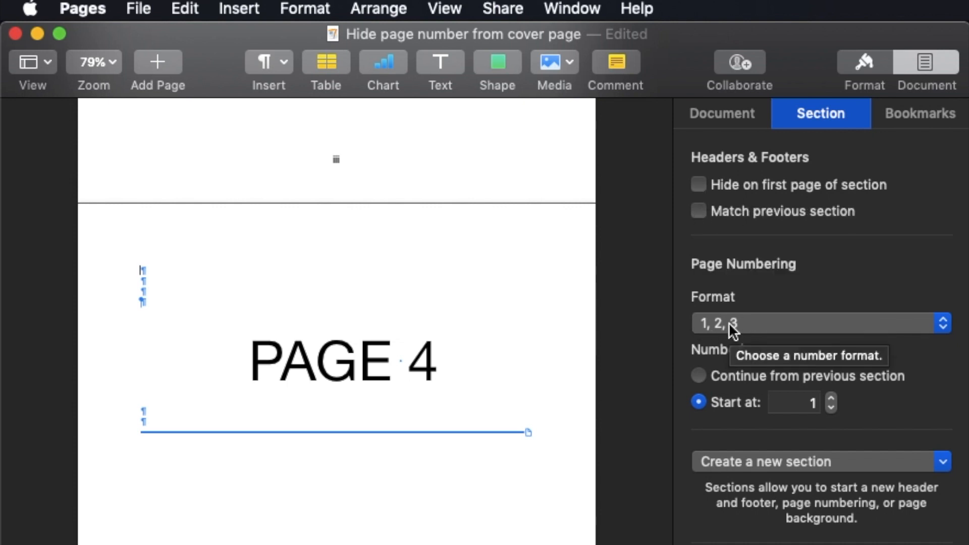
mouse_move(627, 241)
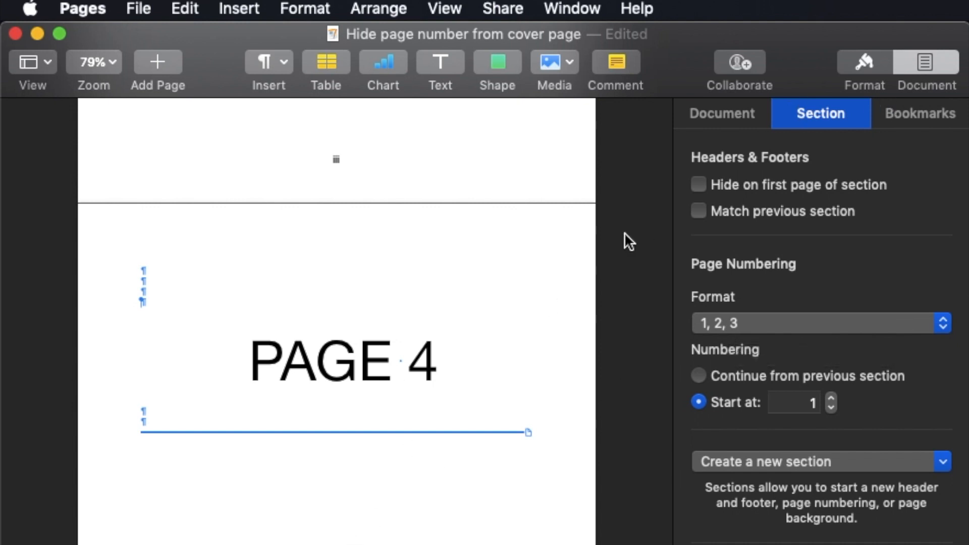
click(93, 61)
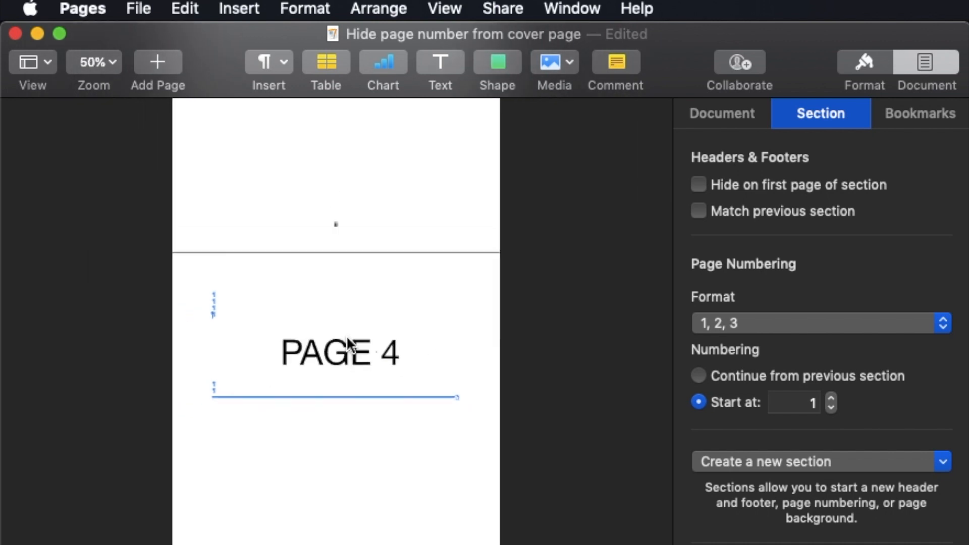
scroll(up, 3)
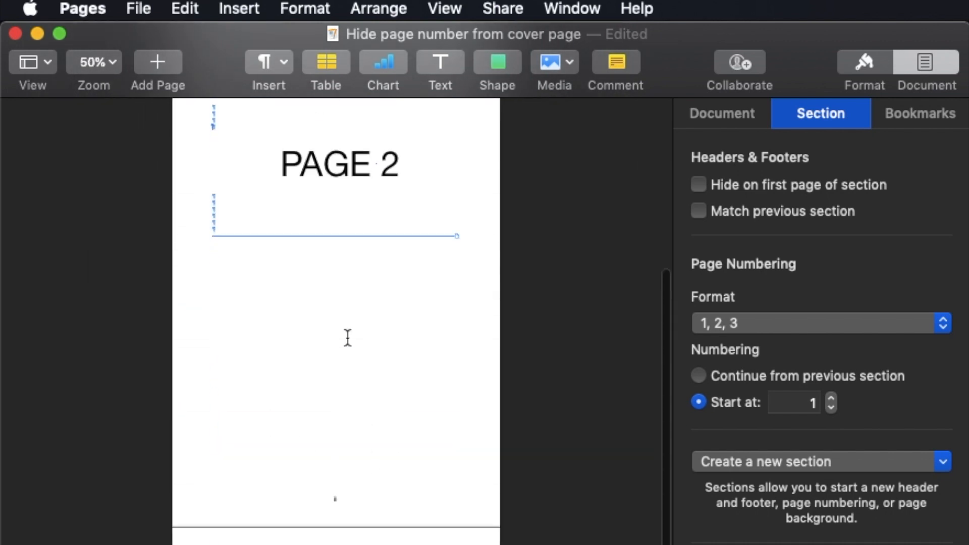
scroll(up, 3)
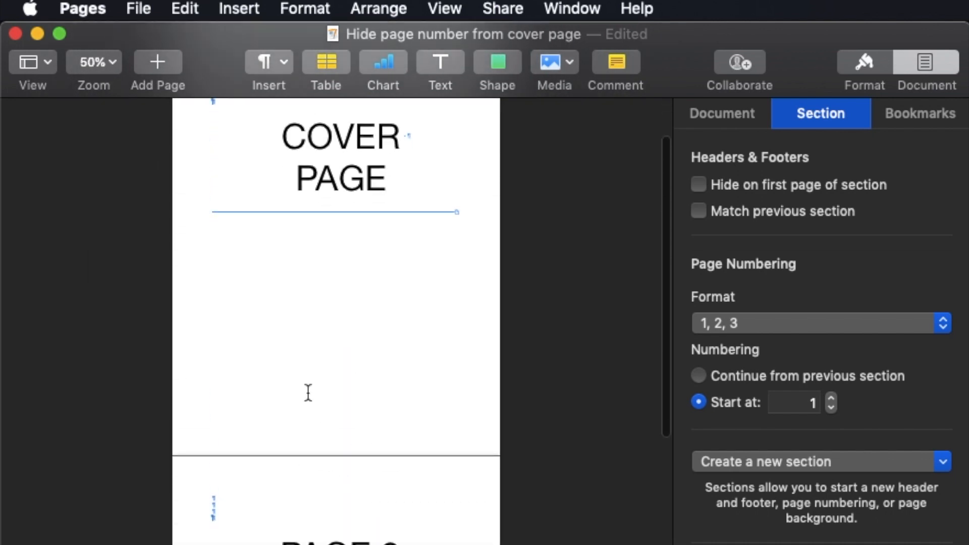
click(93, 62)
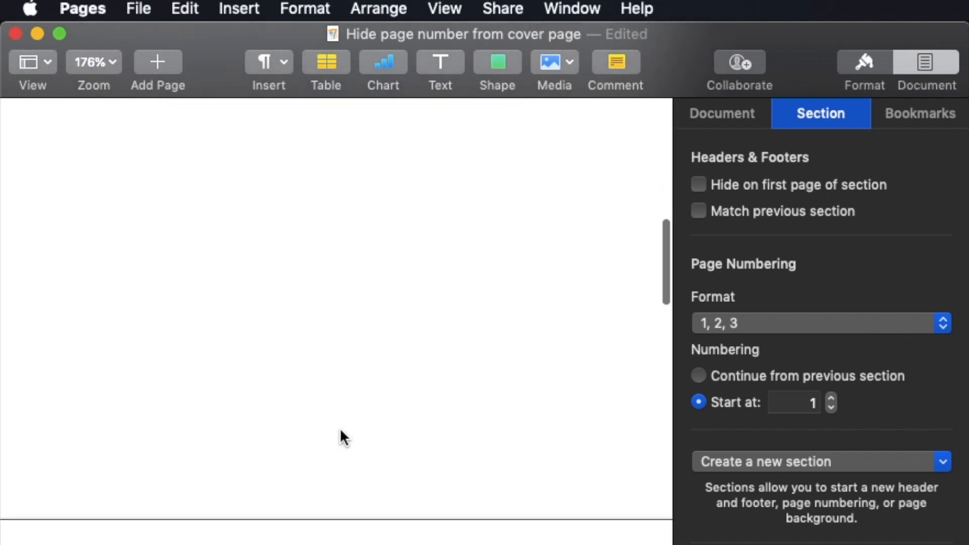
click(93, 62)
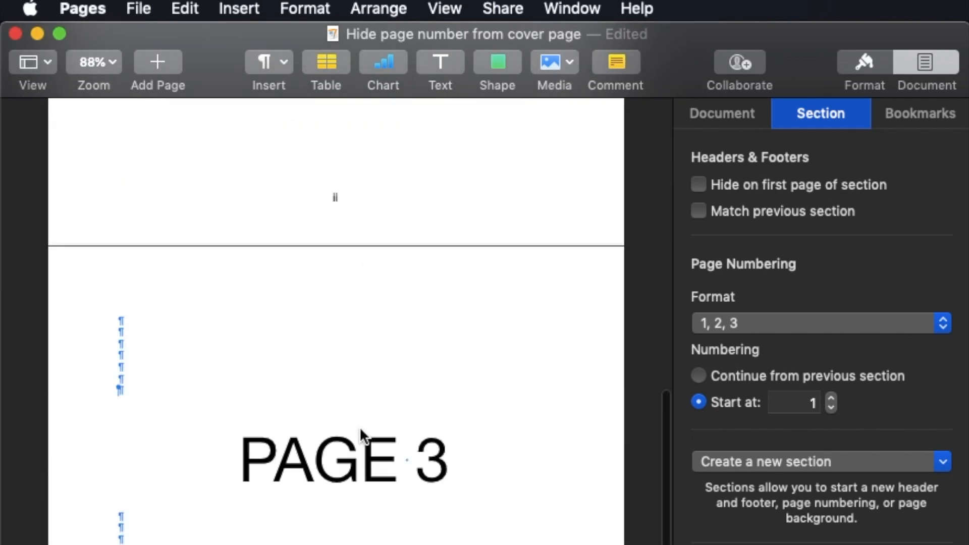
click(93, 62)
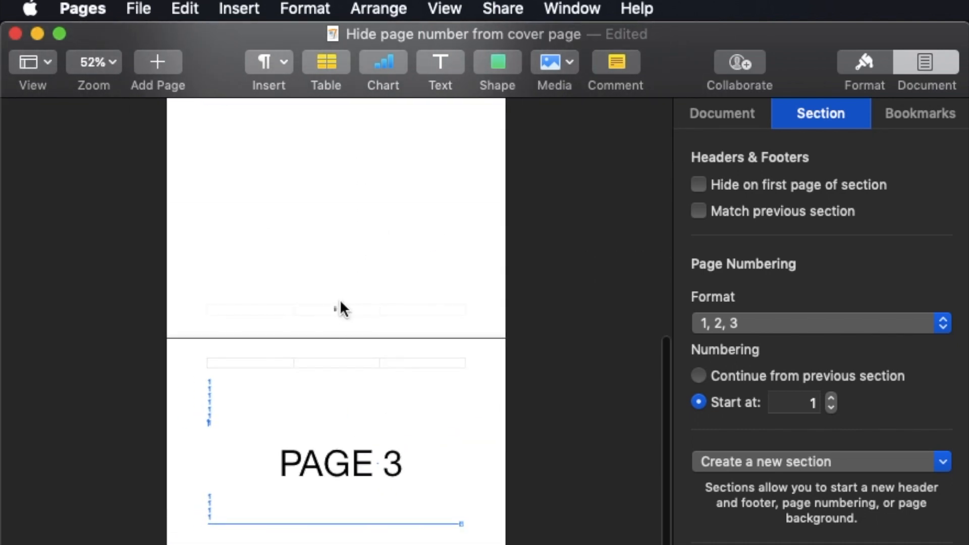
click(93, 61)
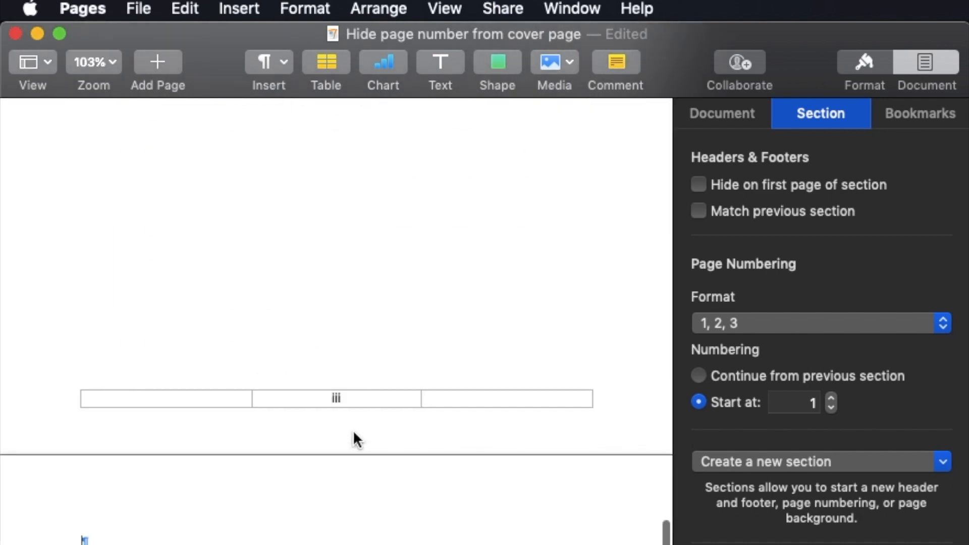
scroll(down, 3)
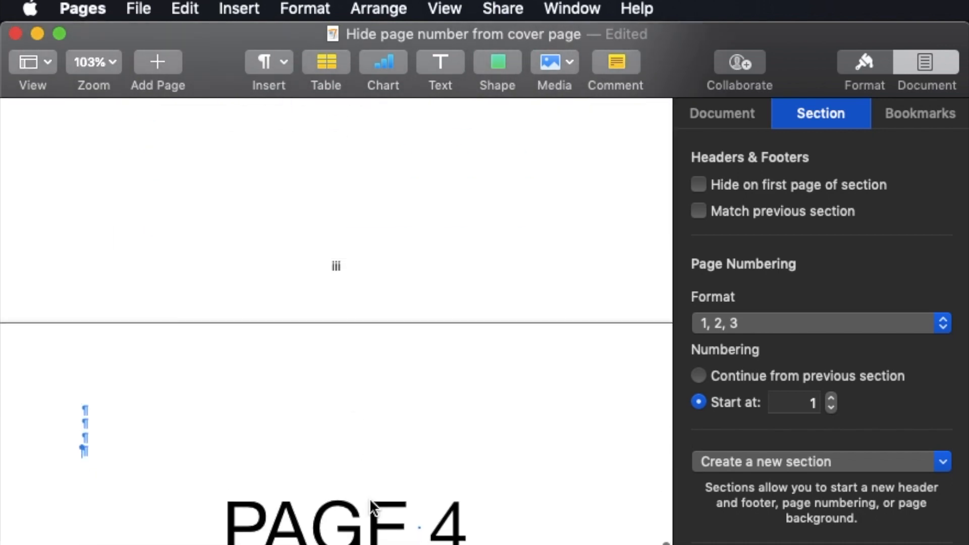
scroll(up, 3)
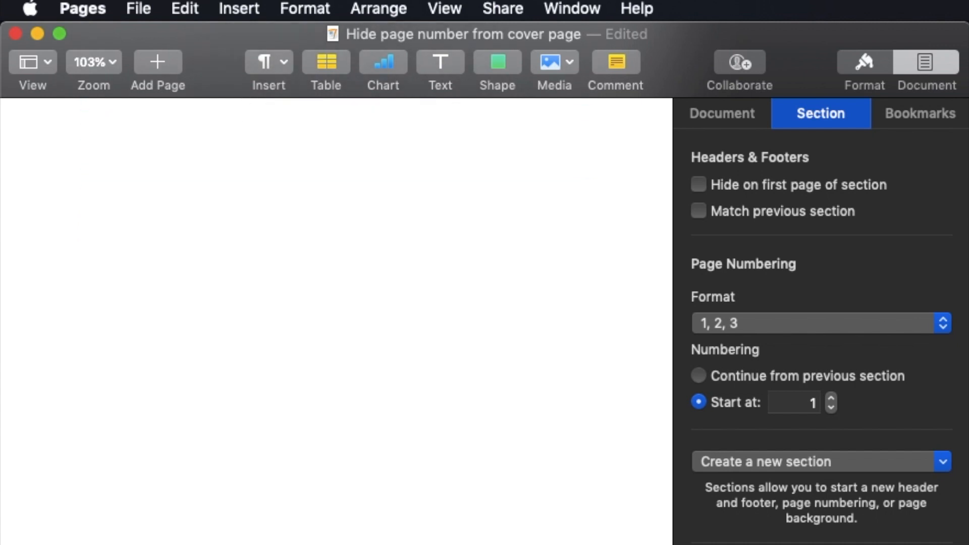
click(93, 62)
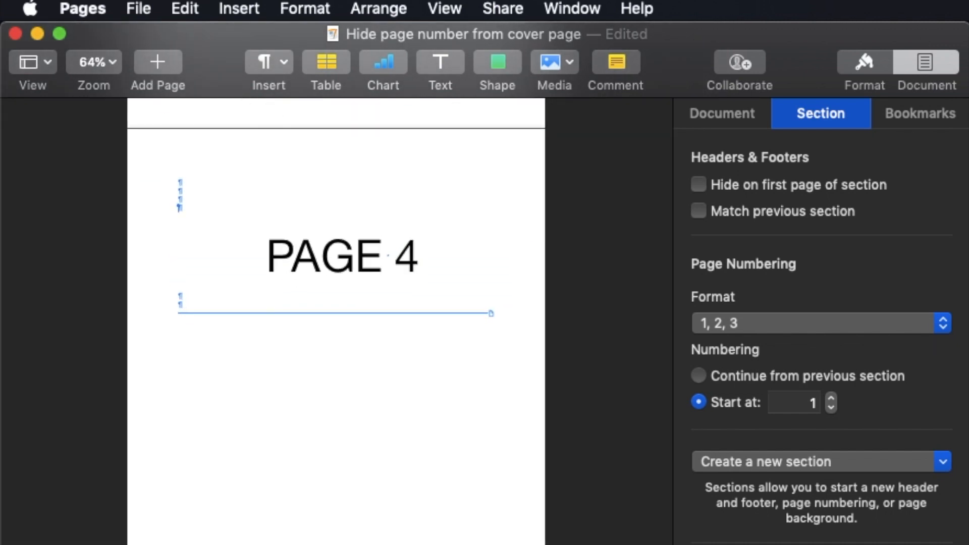
scroll(down, 3)
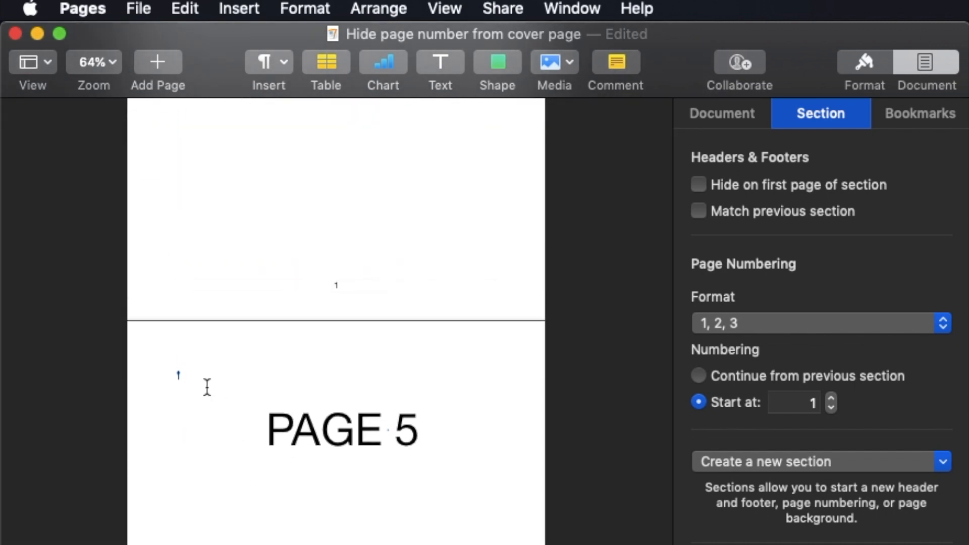
click(238, 9)
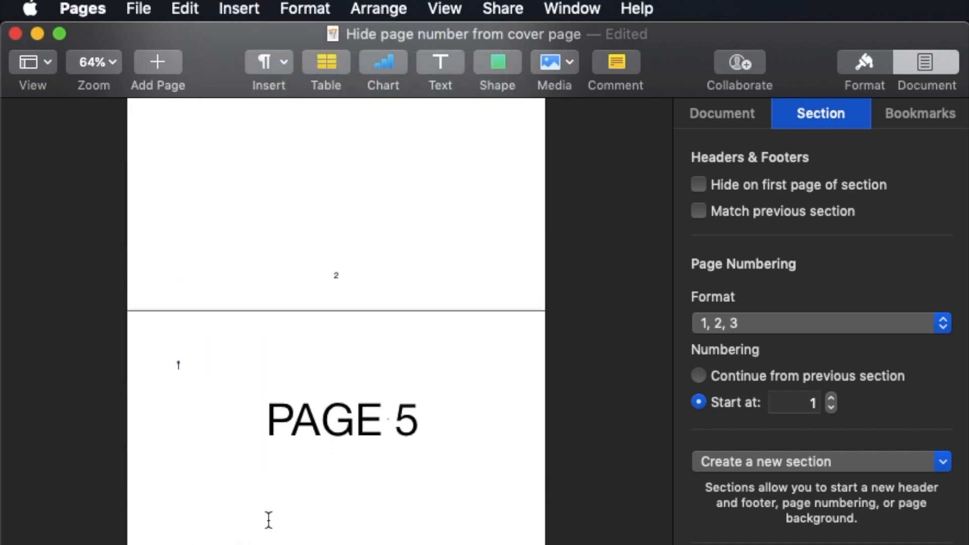
scroll(up, 3)
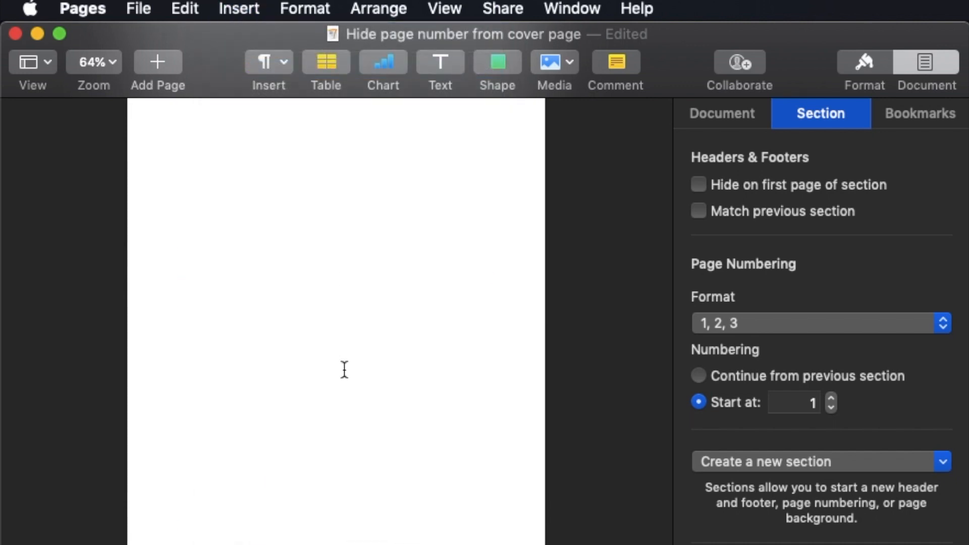
scroll(down, 3)
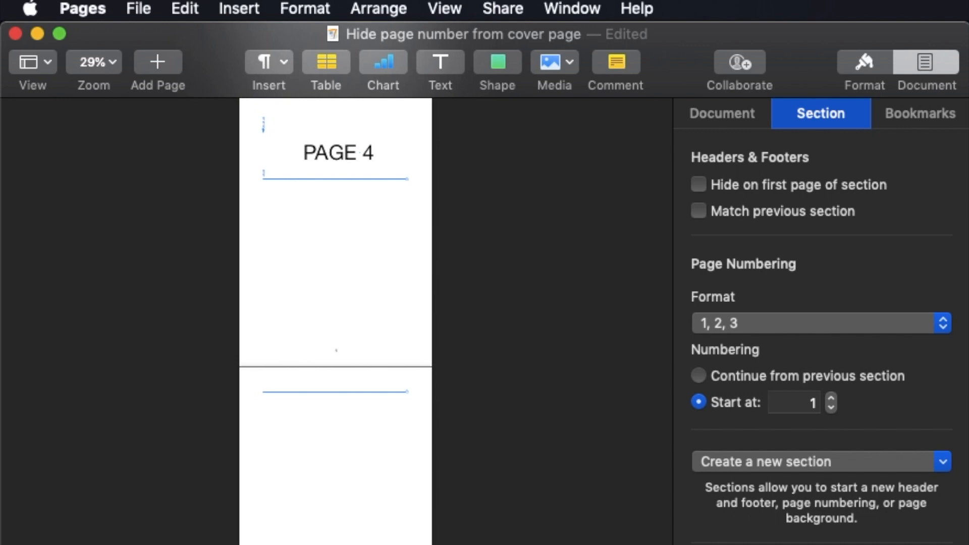
scroll(up, 3)
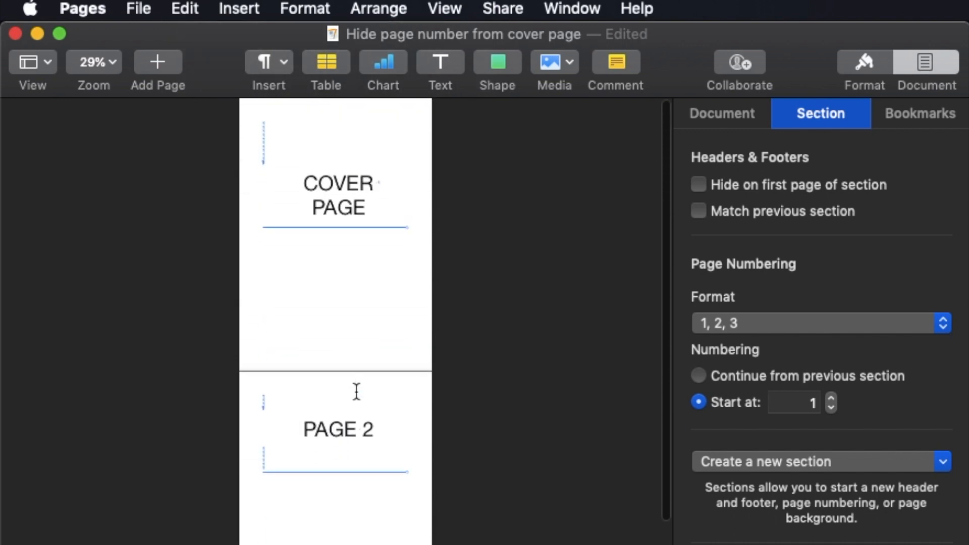